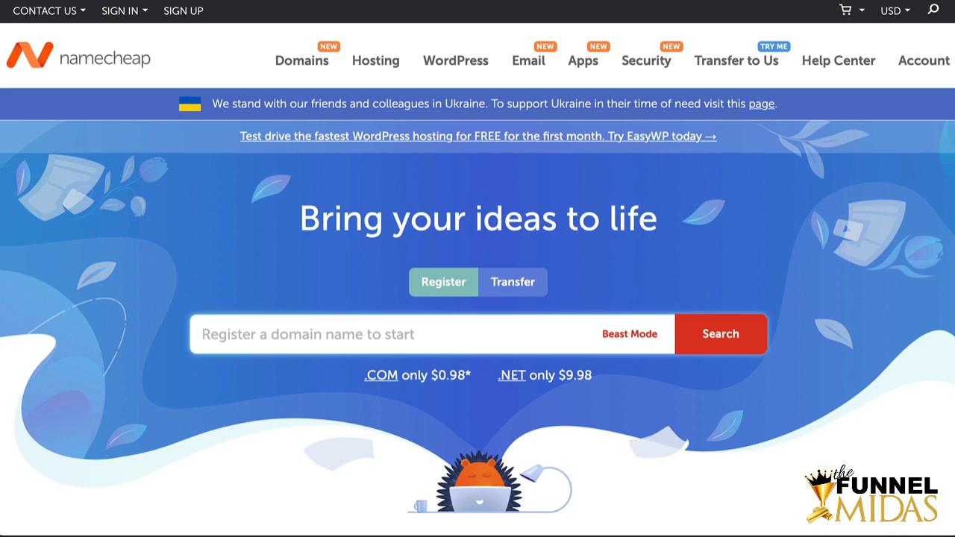
pyautogui.moveTo(156, 219)
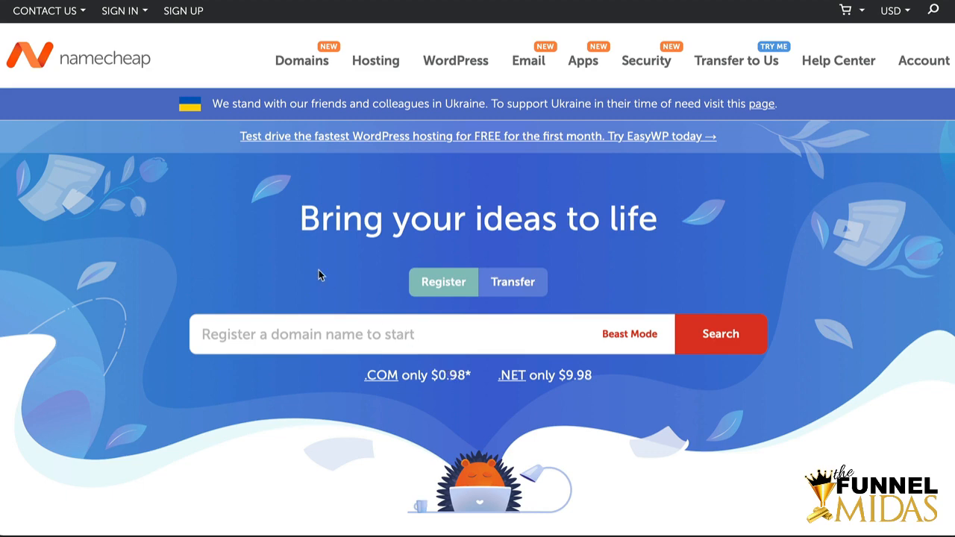
pyautogui.moveTo(224, 236)
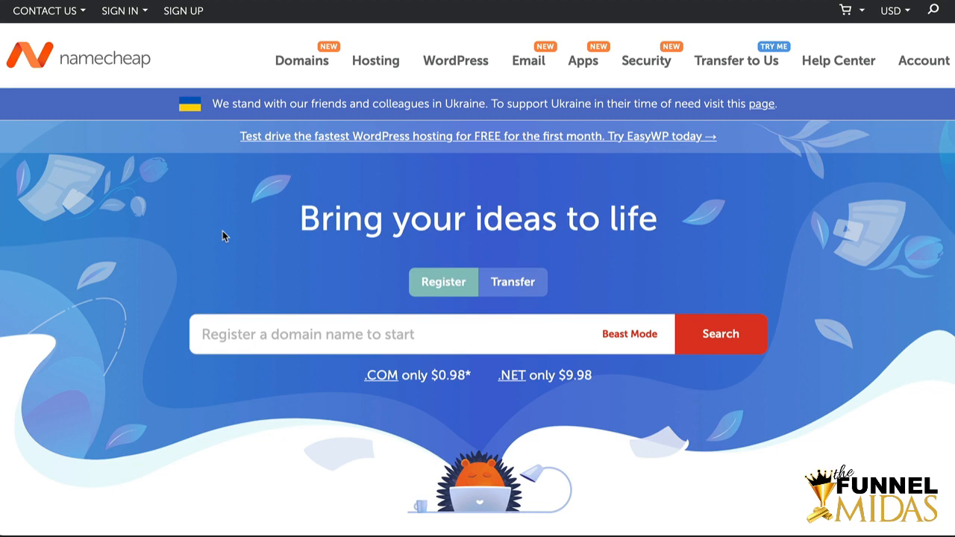
pyautogui.moveTo(220, 163)
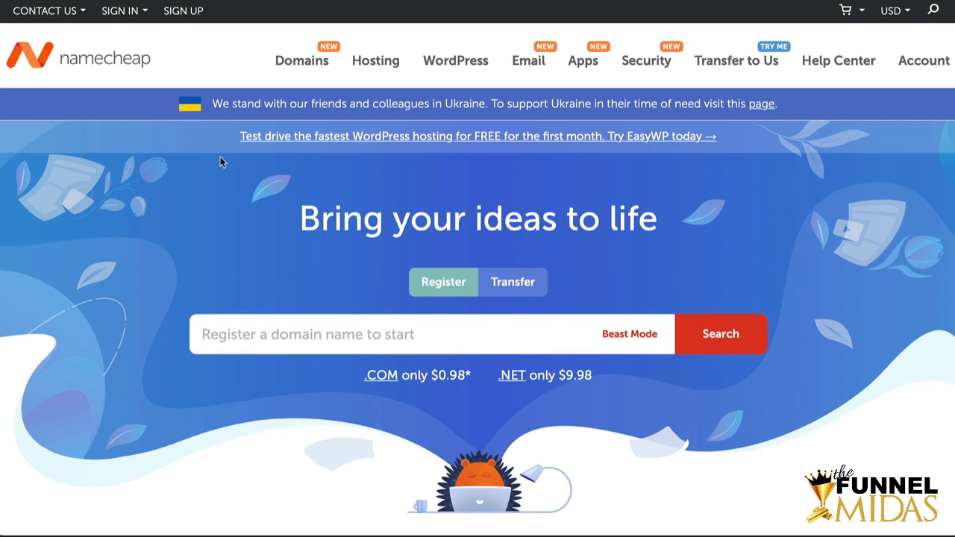
pyautogui.moveTo(182, 15)
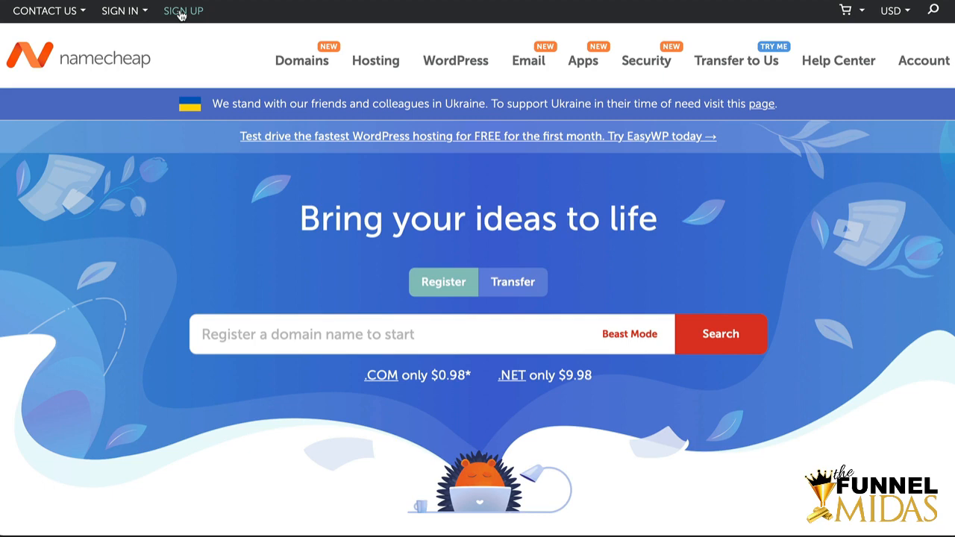
# Start signup with username 'YourName' and accept Safari's suggested strong password.
pyautogui.click(182, 10)
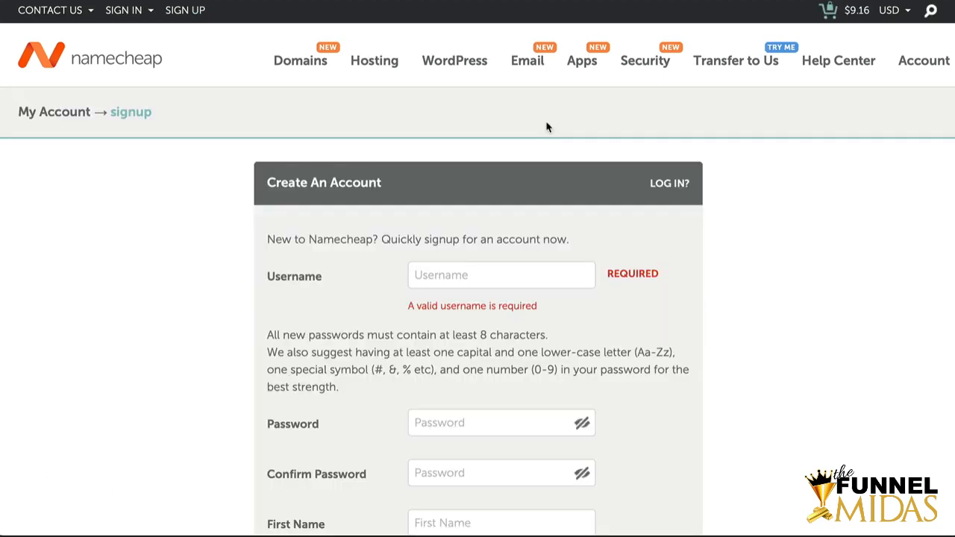
pyautogui.click(501, 274)
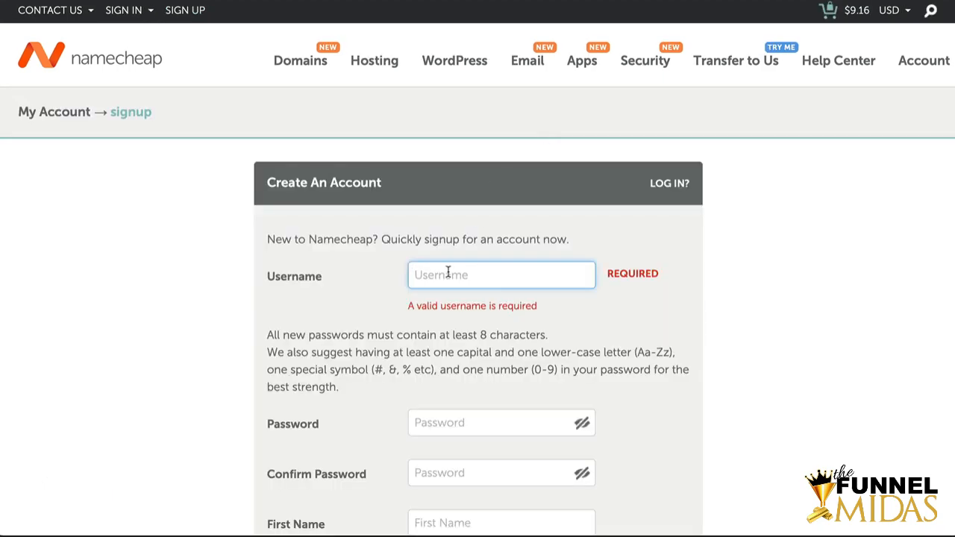
pyautogui.write('YourN')
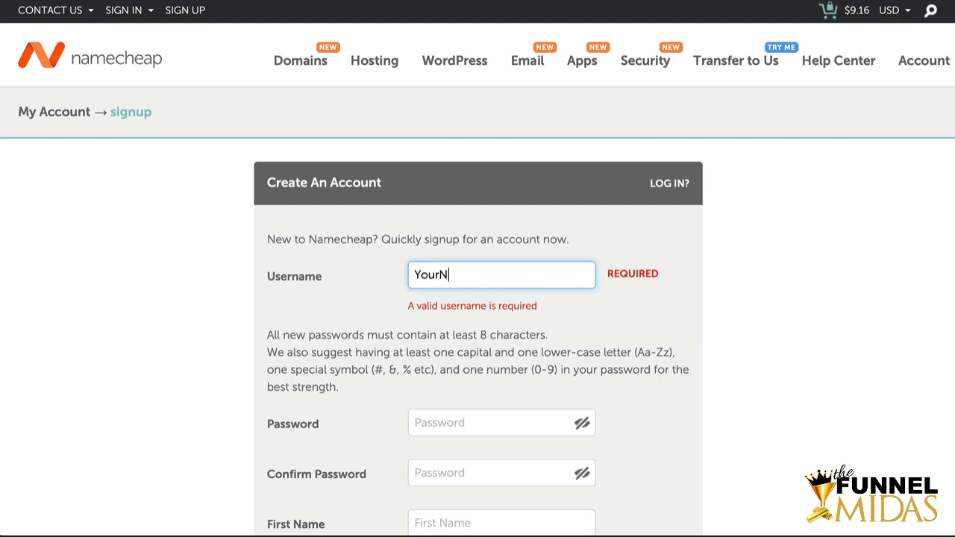
pyautogui.write('ame')
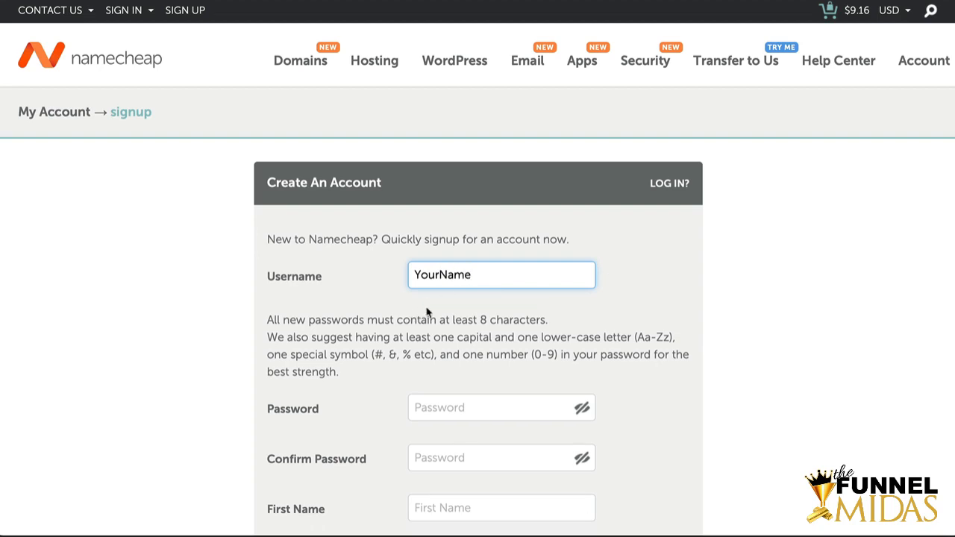
pyautogui.scroll(-3)
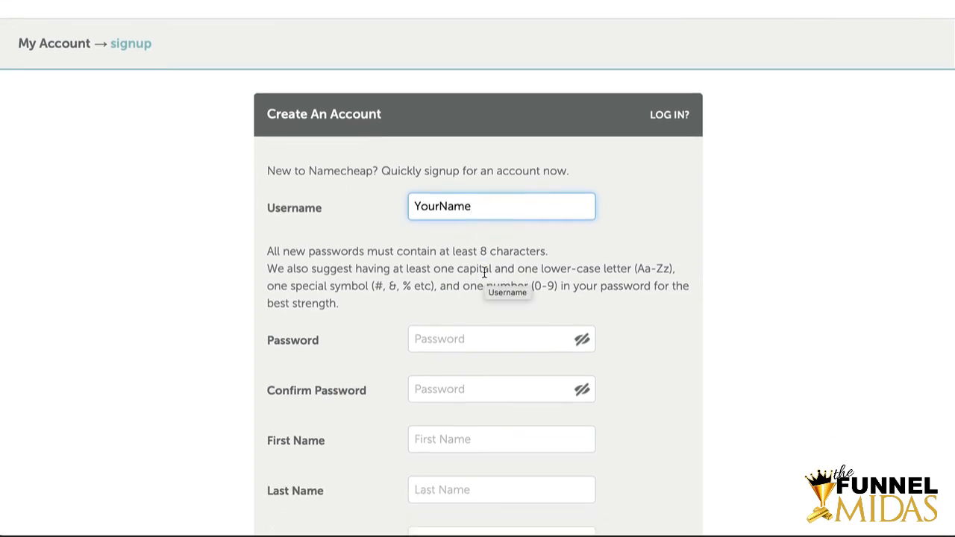
pyautogui.click(502, 339)
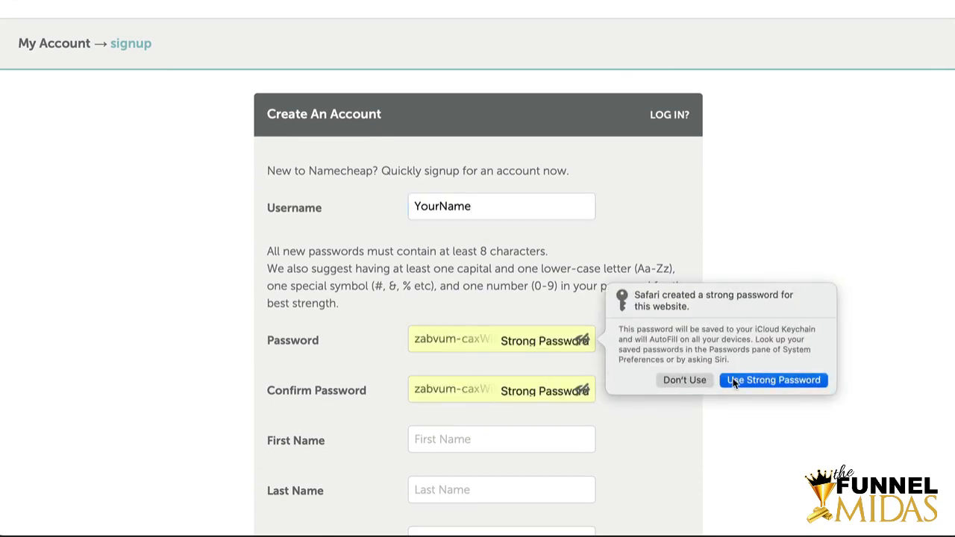
pyautogui.click(773, 380)
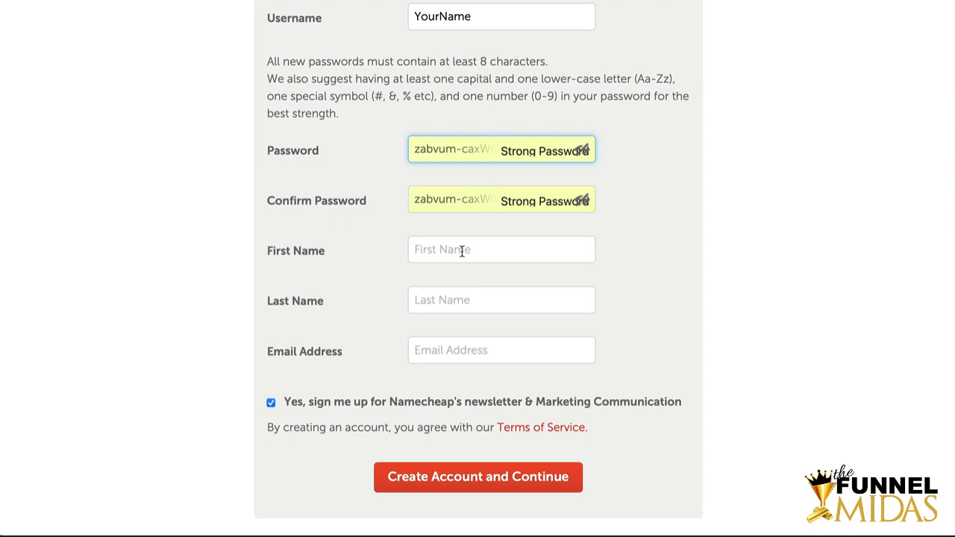
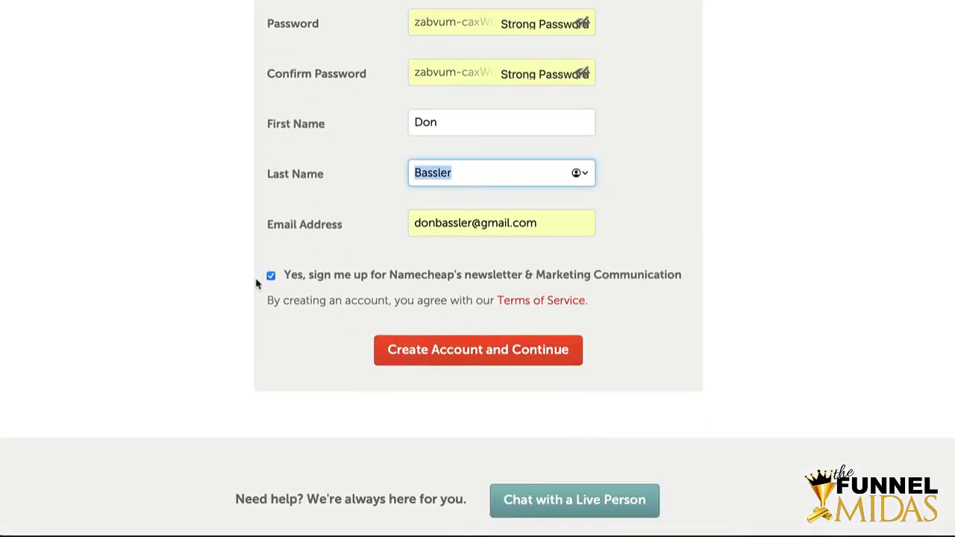
pyautogui.moveTo(301, 276)
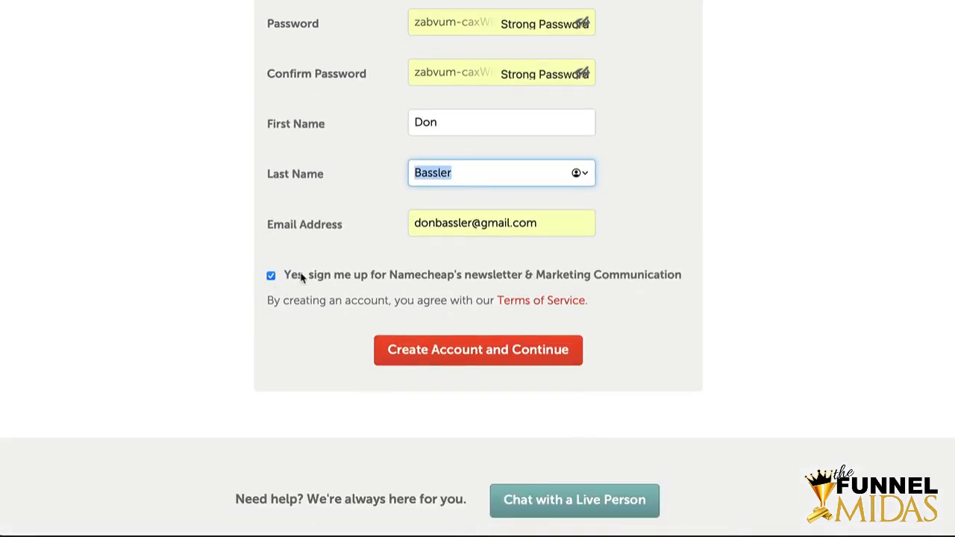
pyautogui.moveTo(644, 285)
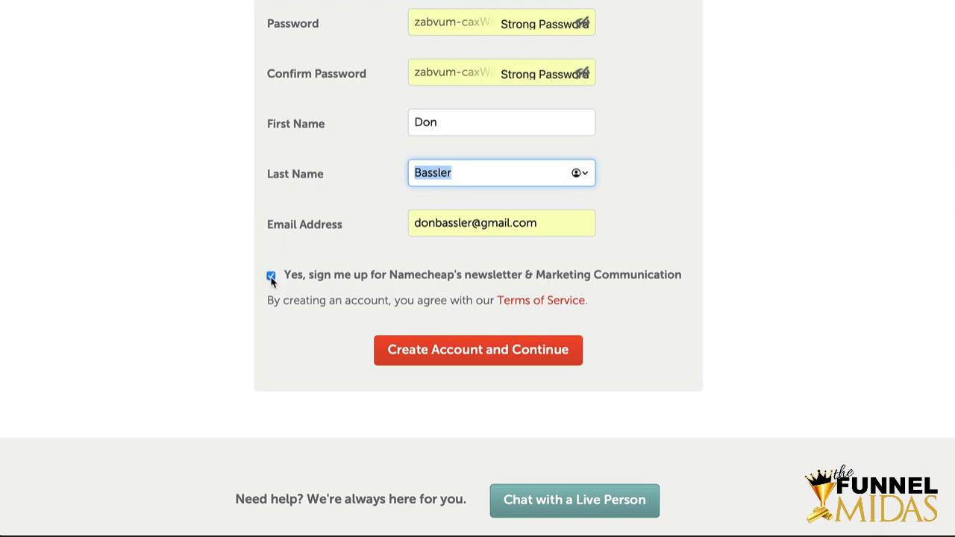
pyautogui.click(272, 275)
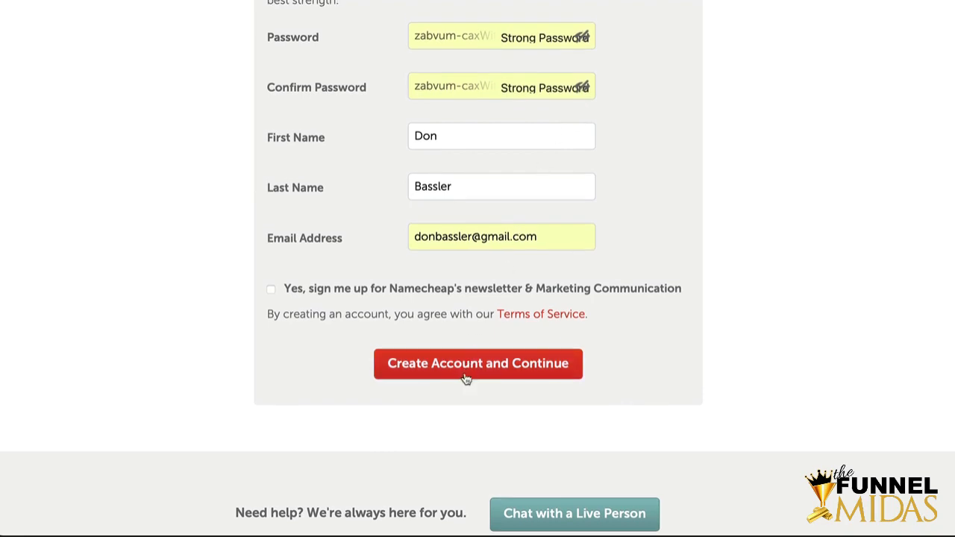
pyautogui.moveTo(467, 370)
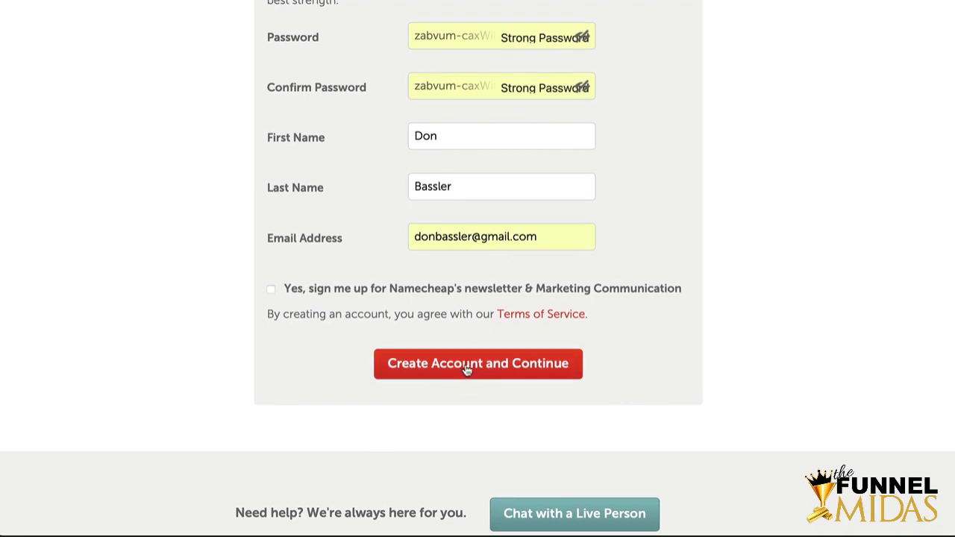
pyautogui.click(478, 364)
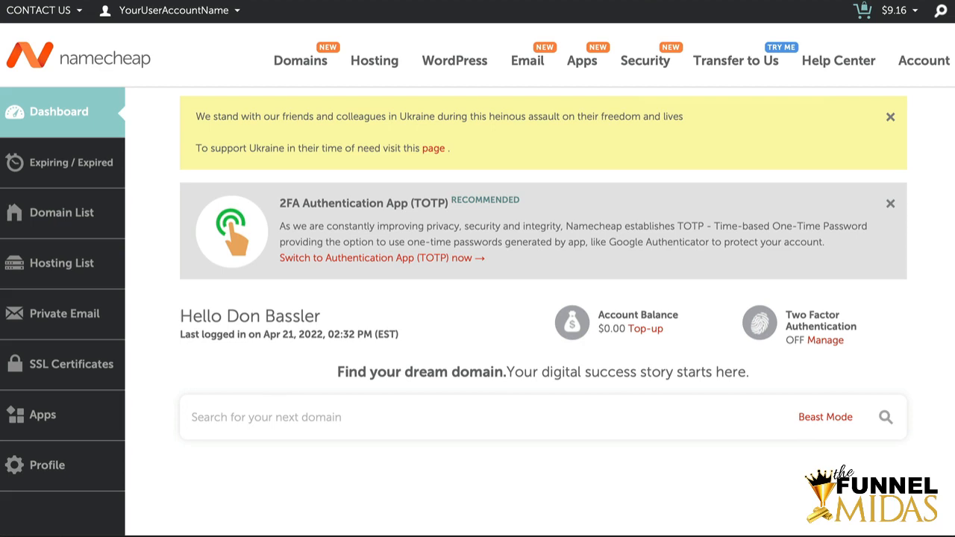
pyautogui.moveTo(440, 307)
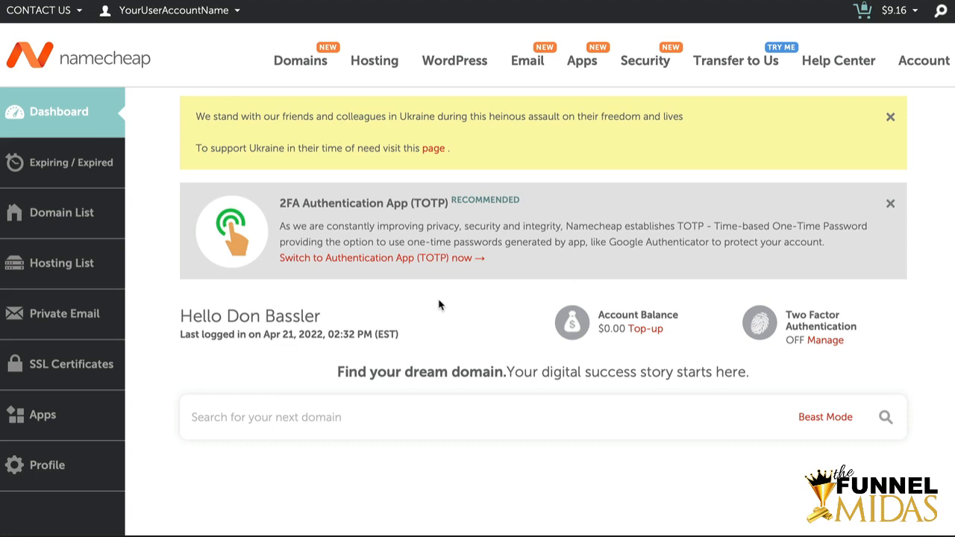
# Focus the dashboard's 'Search for your next domain' field.
pyautogui.click(239, 418)
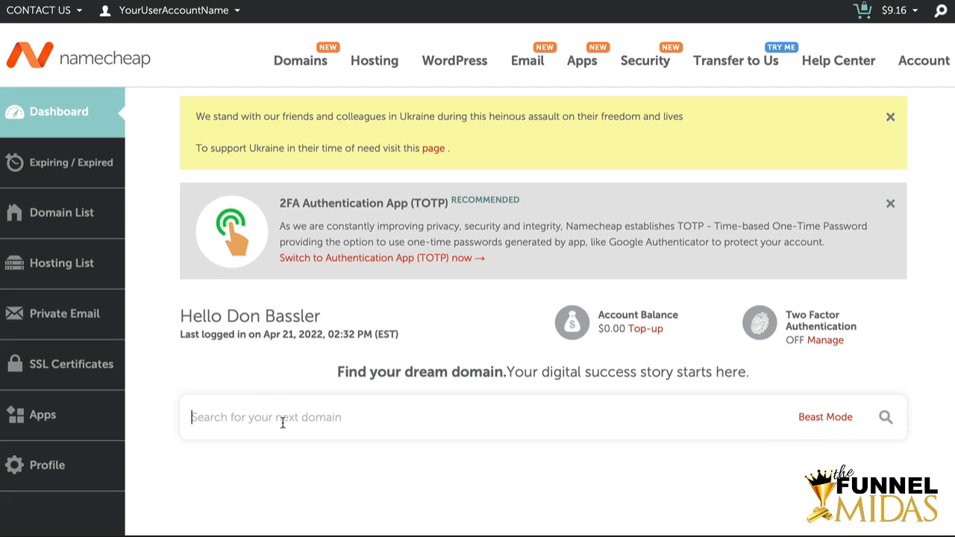
# Enter Mygreatcompanyname.com as the domain search query.
pyautogui.write('Myg')
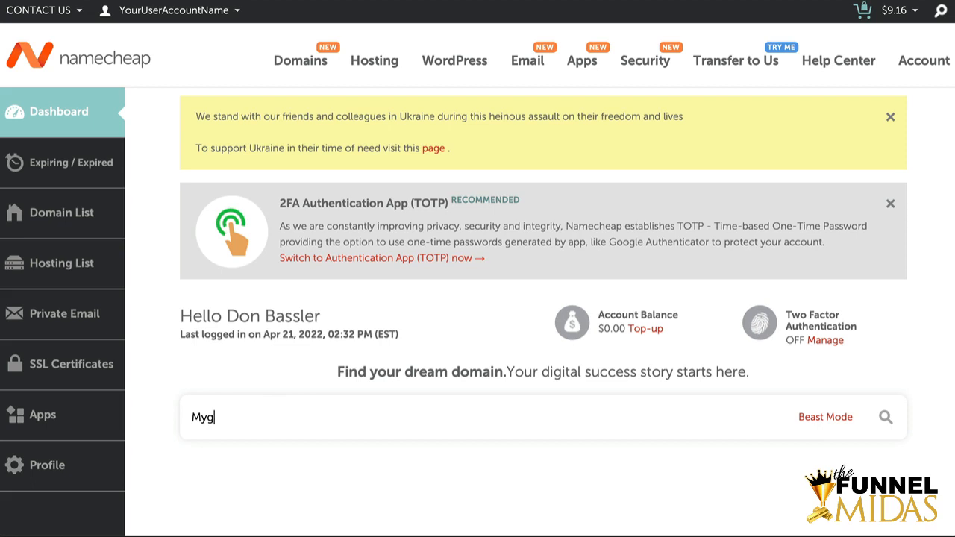
pyautogui.write('reatcom')
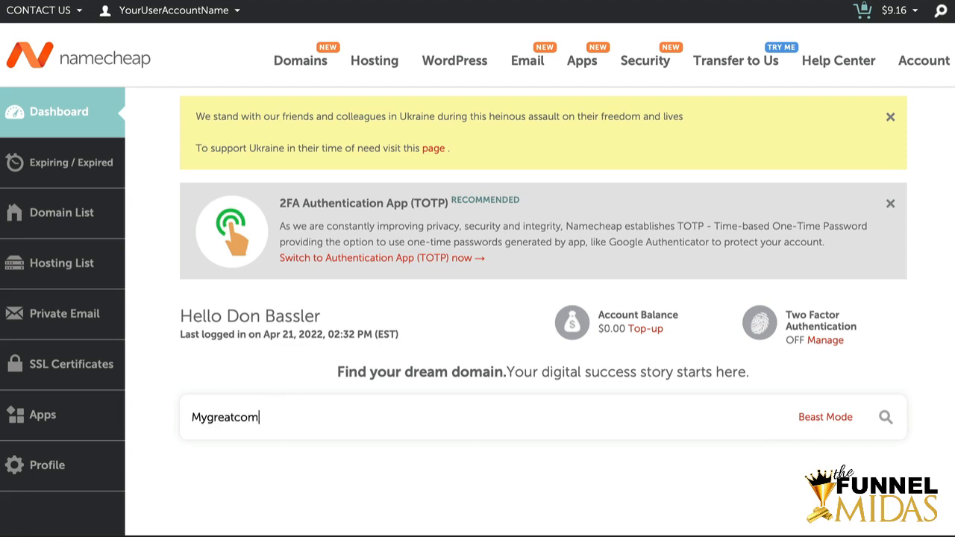
pyautogui.write('panyname')
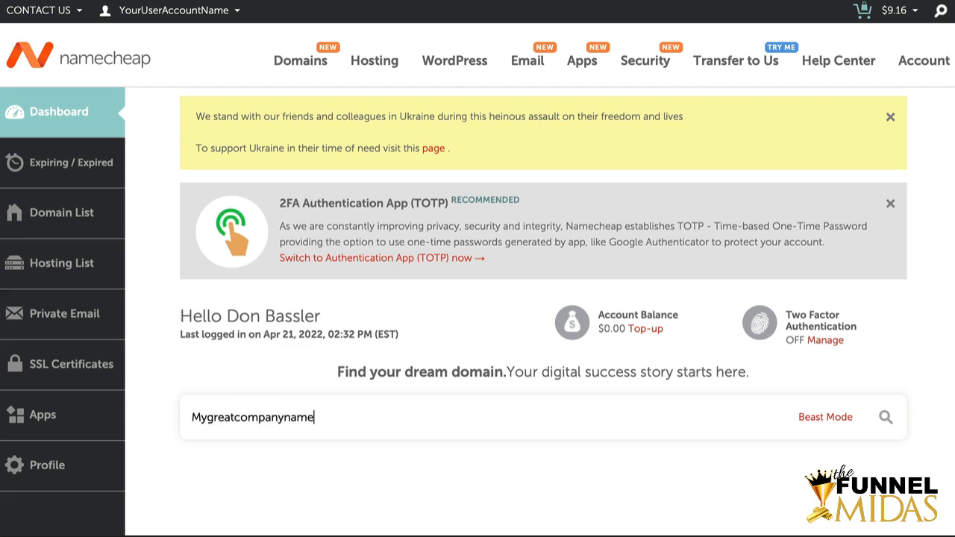
pyautogui.write('.com')
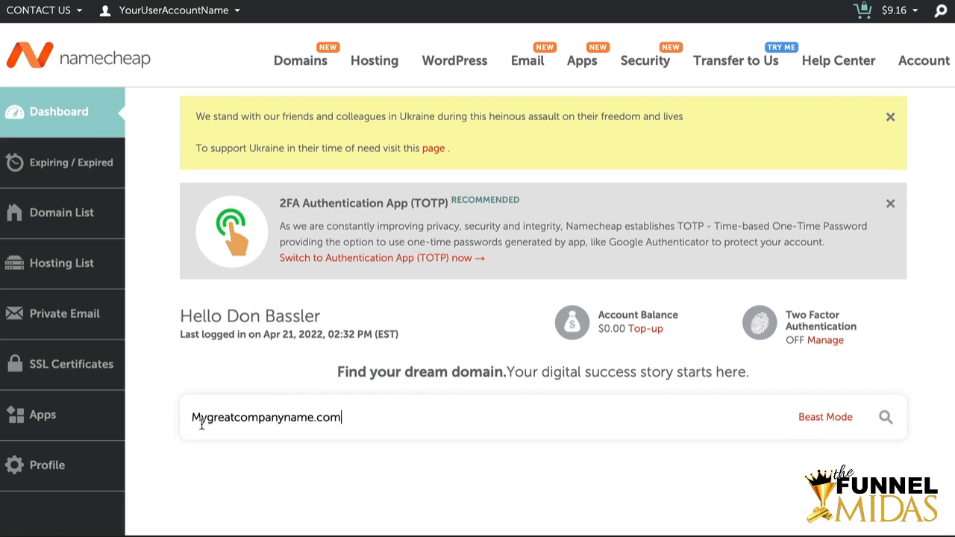
pyautogui.moveTo(885, 418)
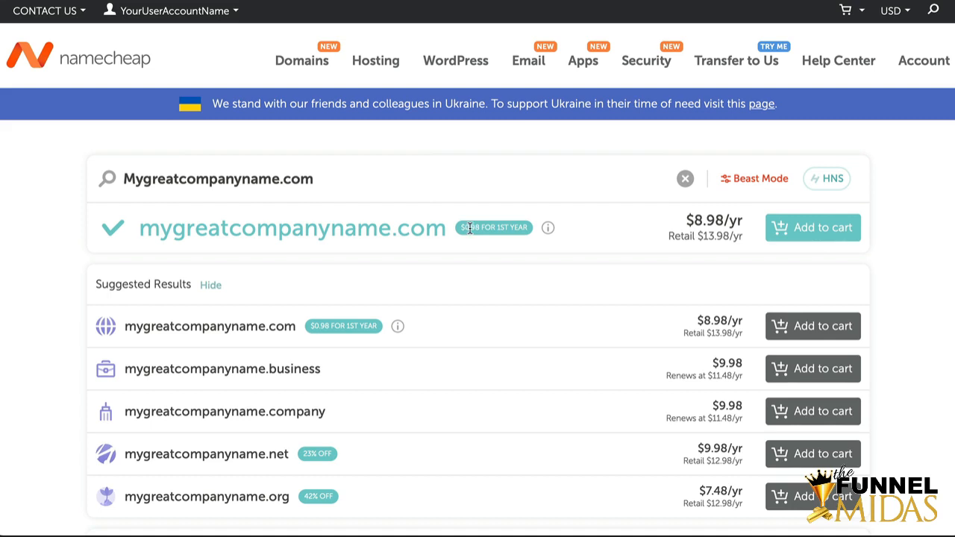
pyautogui.moveTo(546, 227)
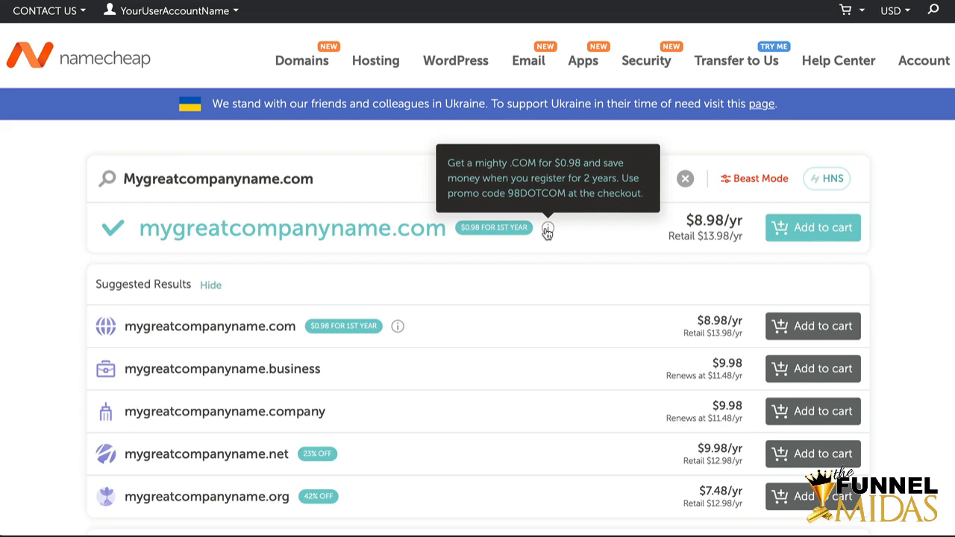
pyautogui.moveTo(549, 229)
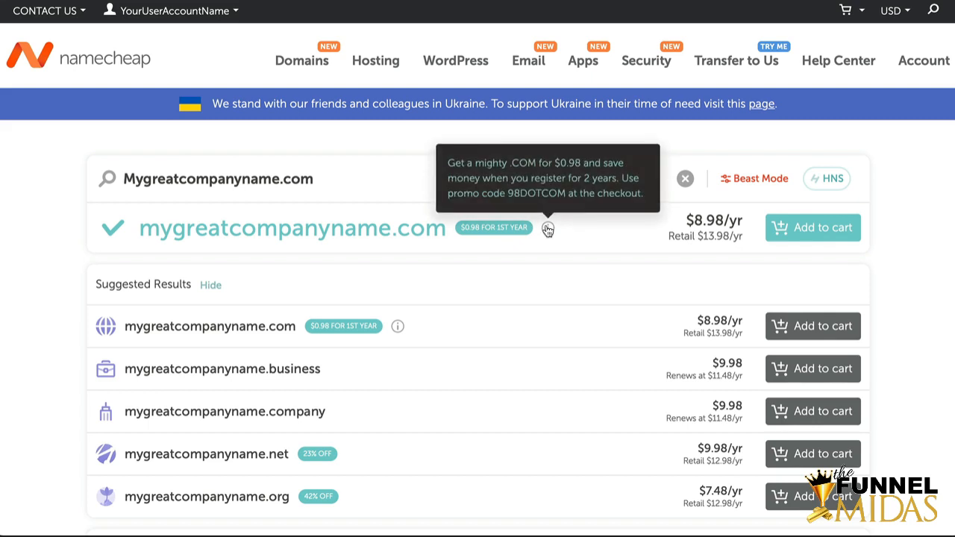
pyautogui.moveTo(594, 279)
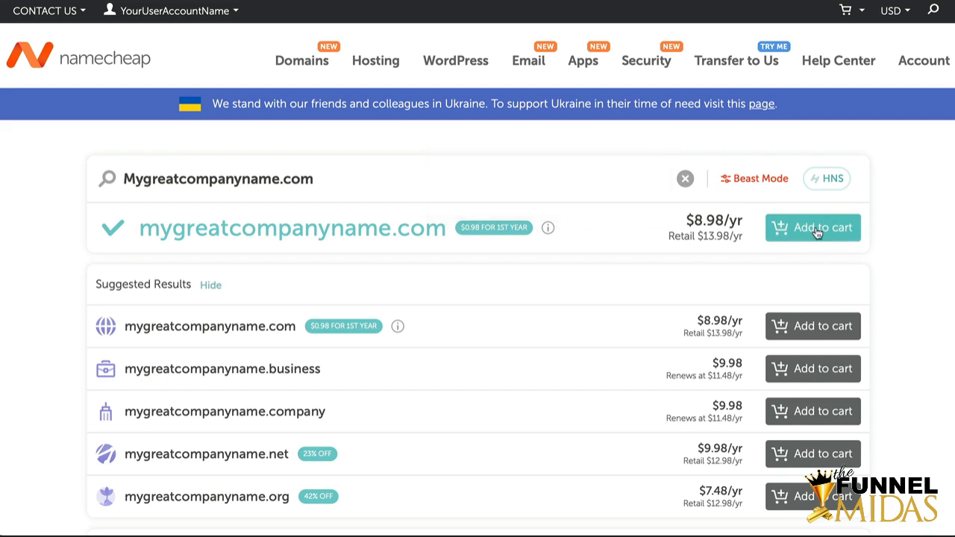
pyautogui.moveTo(683, 198)
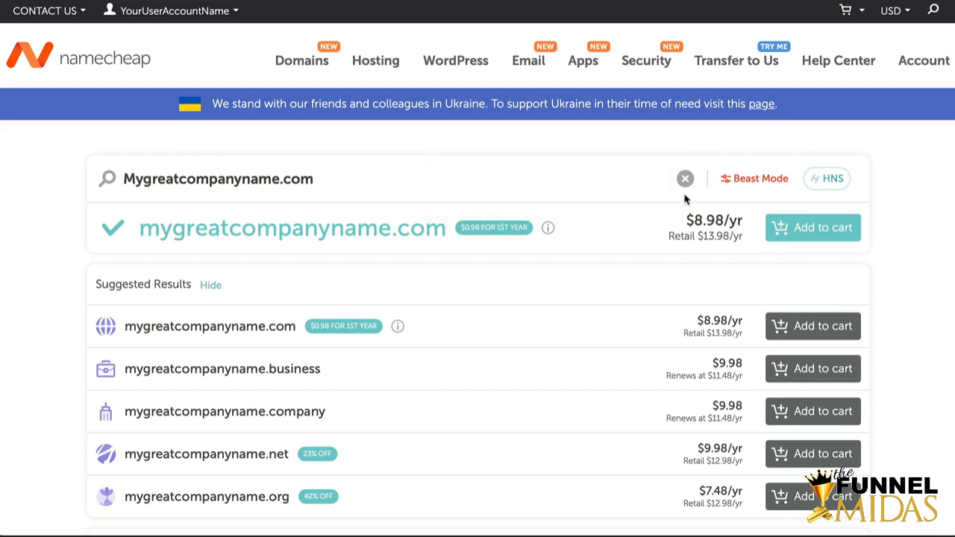
# Add mygreatcompanyname.com from the results to the cart, subtotal $9.16.
pyautogui.click(812, 226)
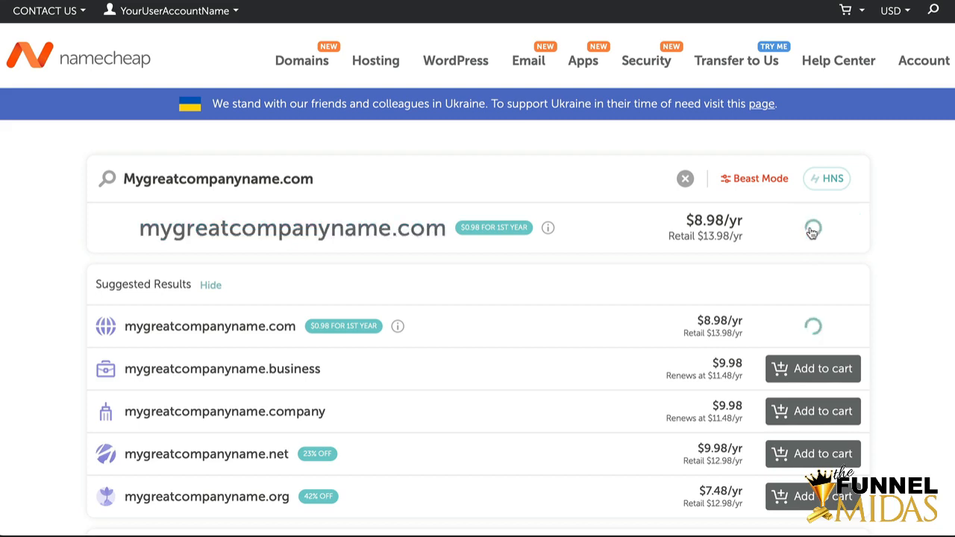
pyautogui.click(812, 226)
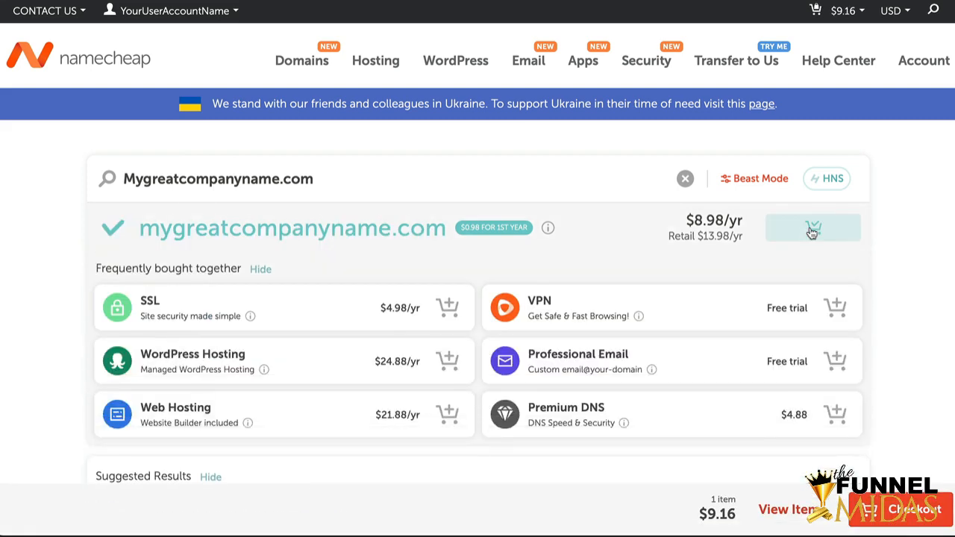
pyautogui.moveTo(492, 157)
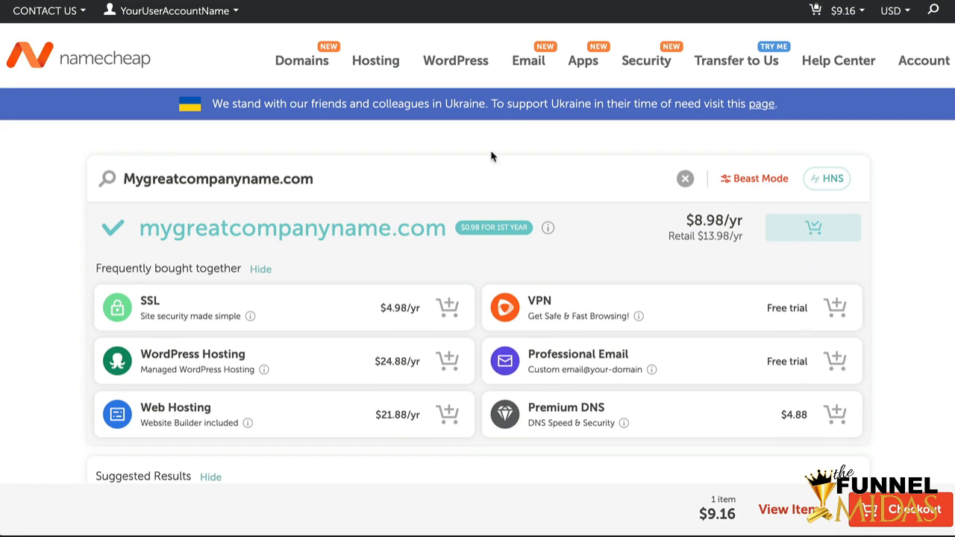
pyautogui.moveTo(506, 282)
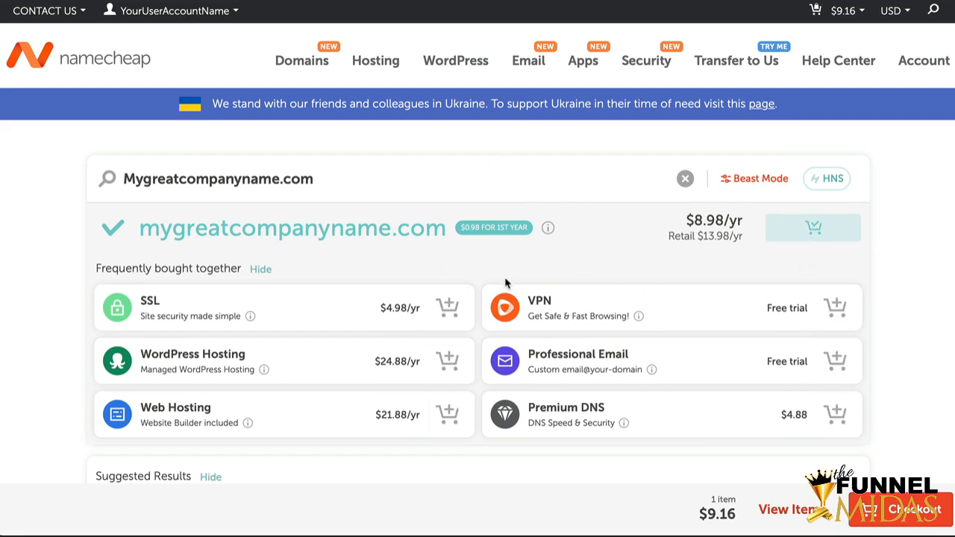
pyautogui.scroll(-3)
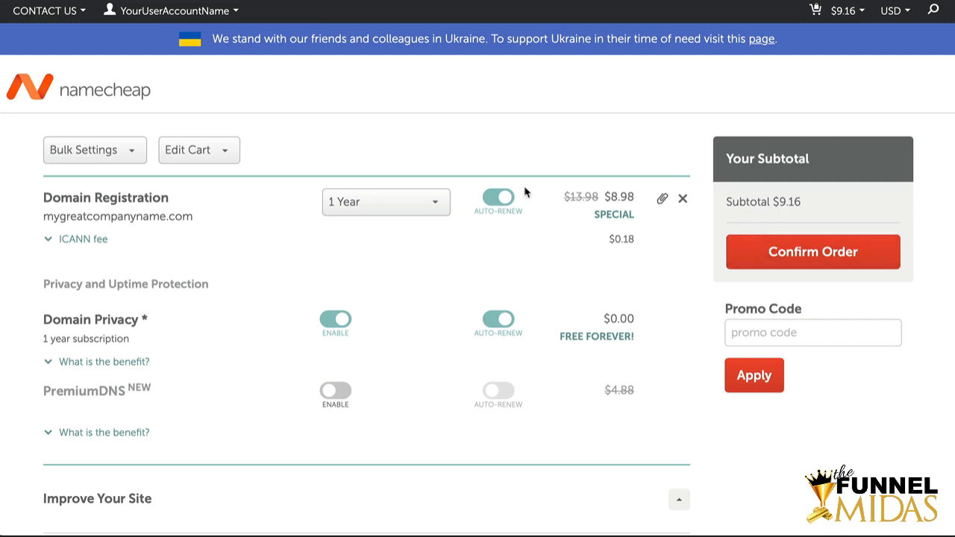
pyautogui.moveTo(497, 199)
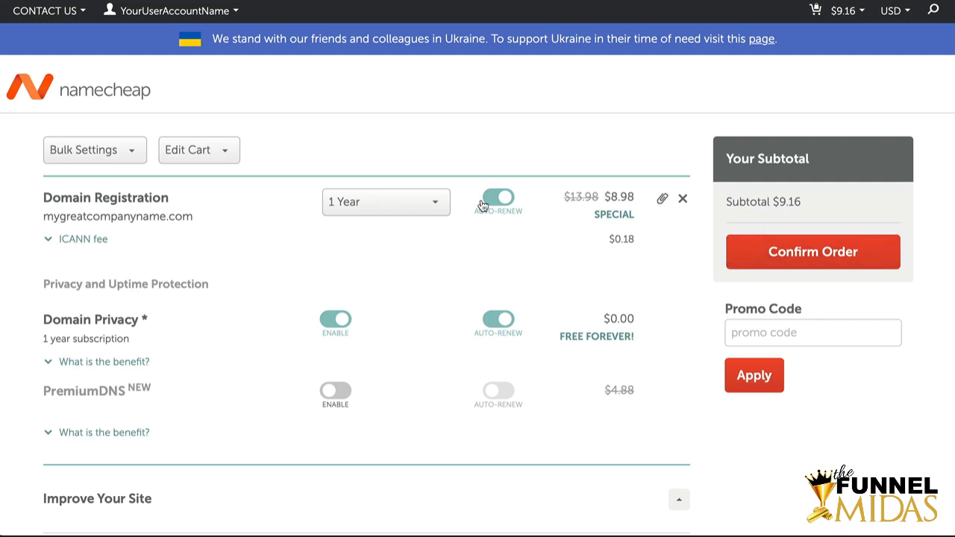
# Set the domain registration length to 2 Years.
pyautogui.click(384, 201)
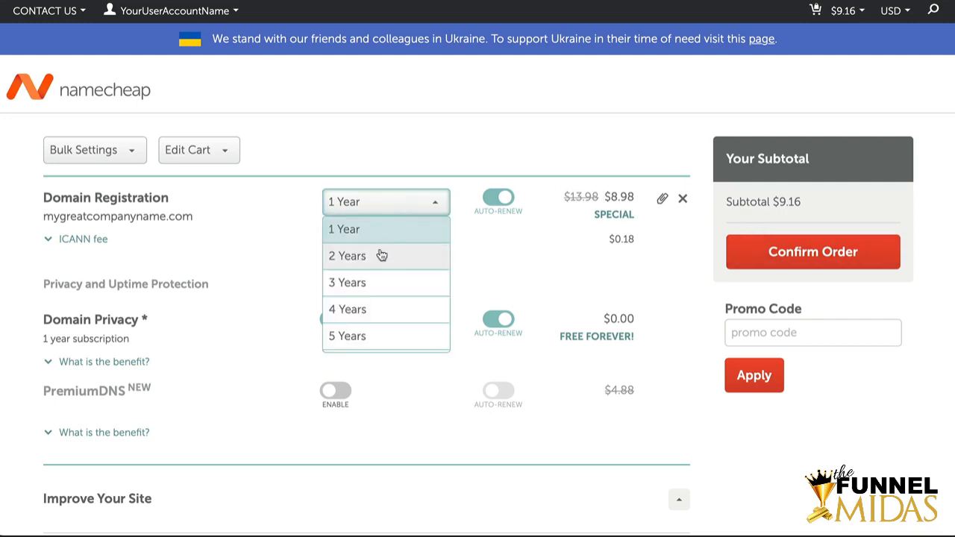
pyautogui.click(362, 256)
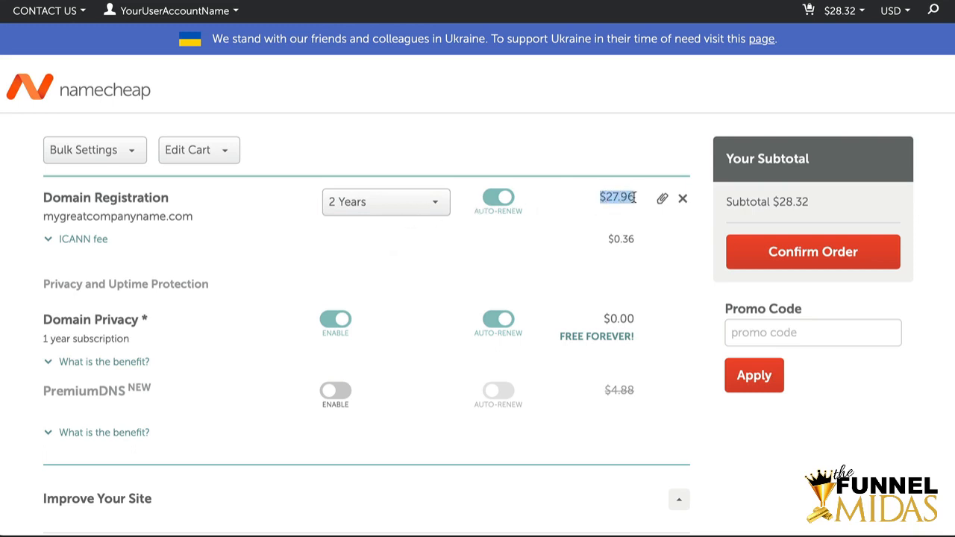
# Apply promo code 98DOTCOM and expand the ICANN fee explanation; subtotal $15.32.
pyautogui.click(812, 332)
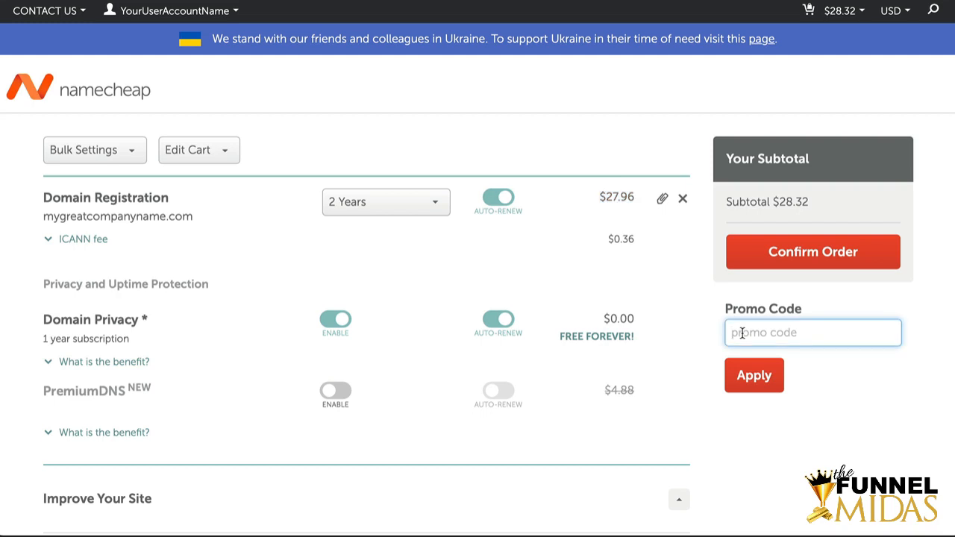
pyautogui.write('98')
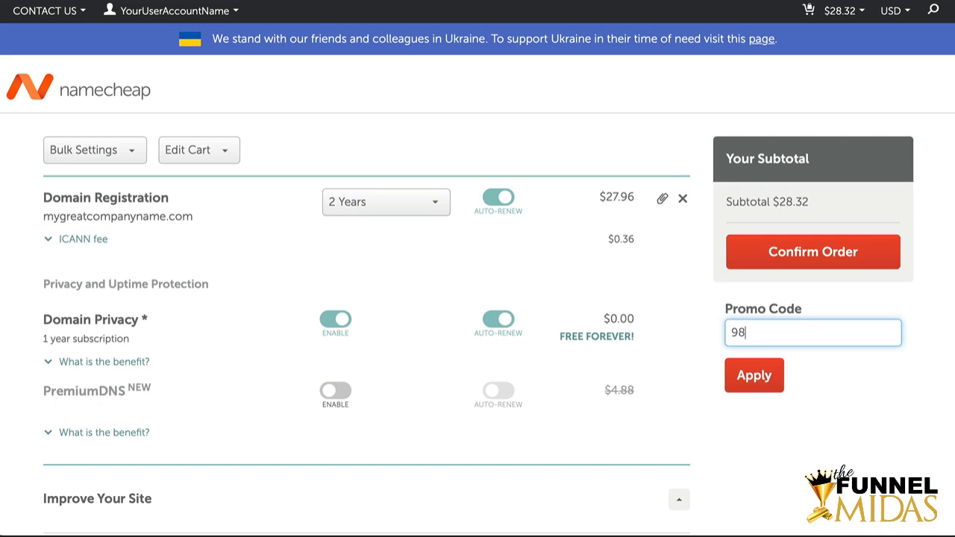
pyautogui.write('DOTCO')
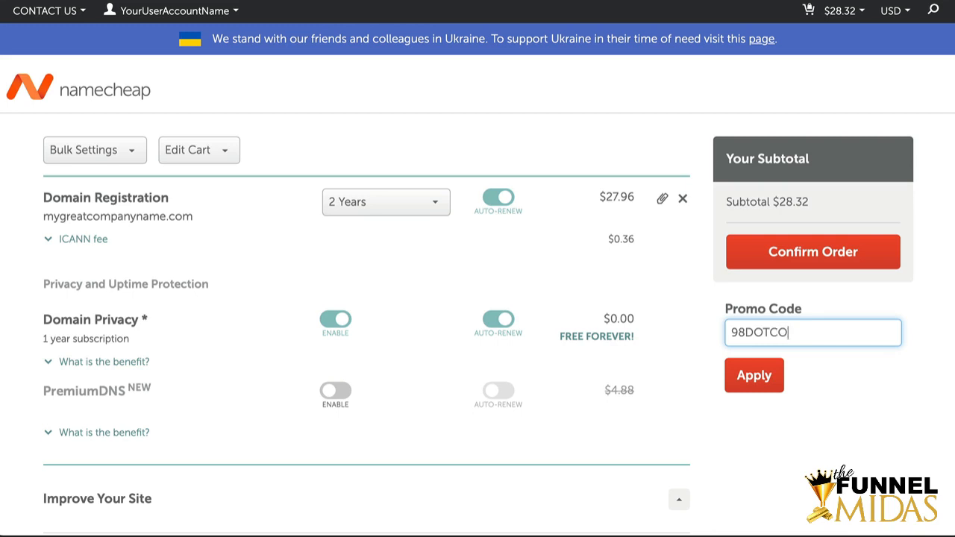
pyautogui.write('M')
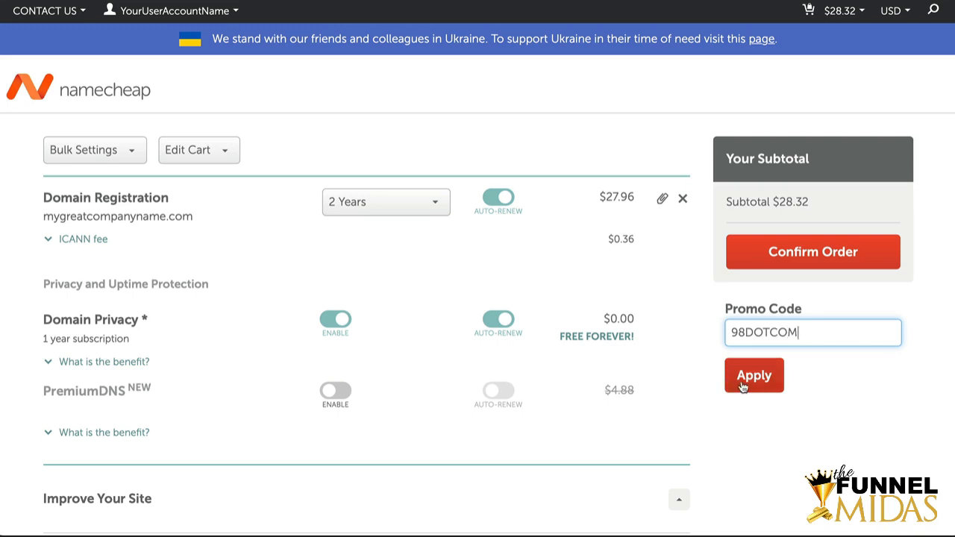
pyautogui.click(753, 376)
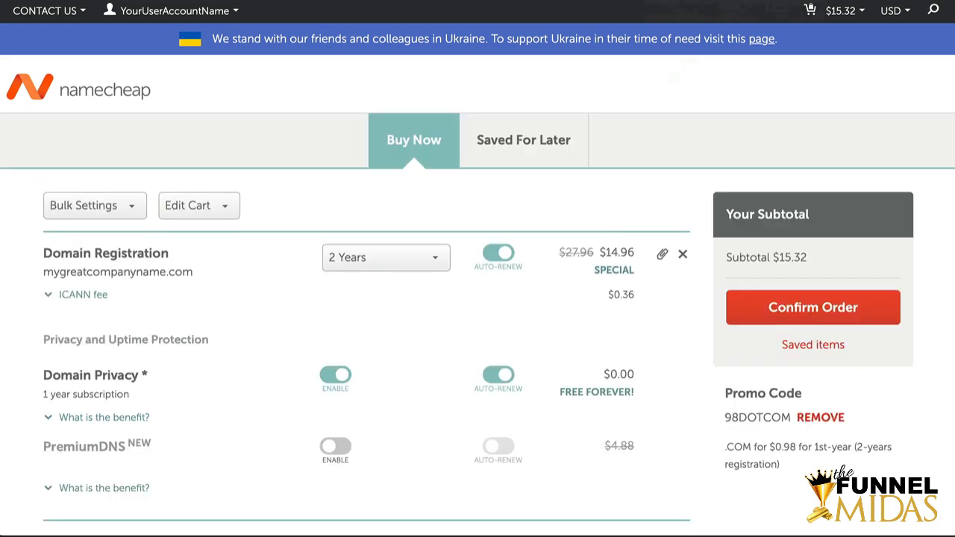
pyautogui.moveTo(594, 260)
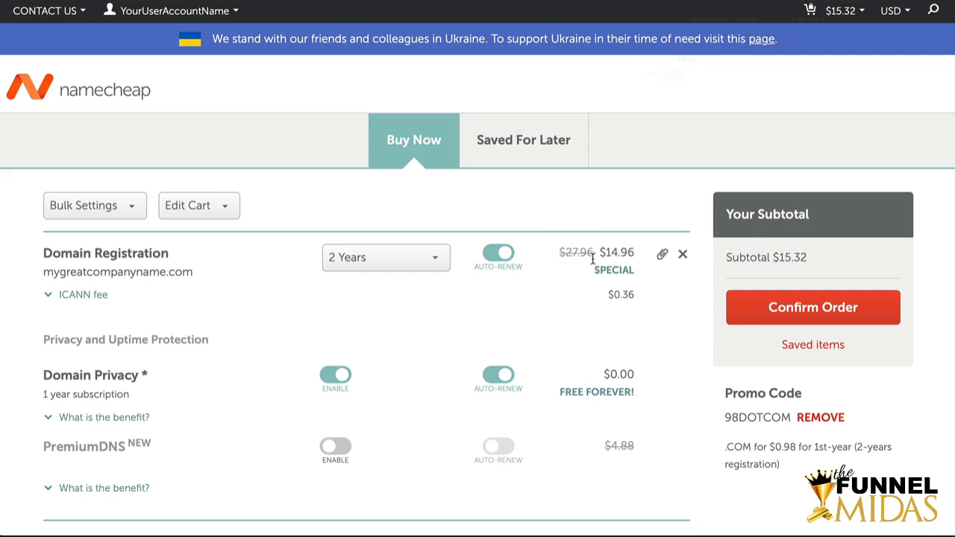
pyautogui.moveTo(761, 270)
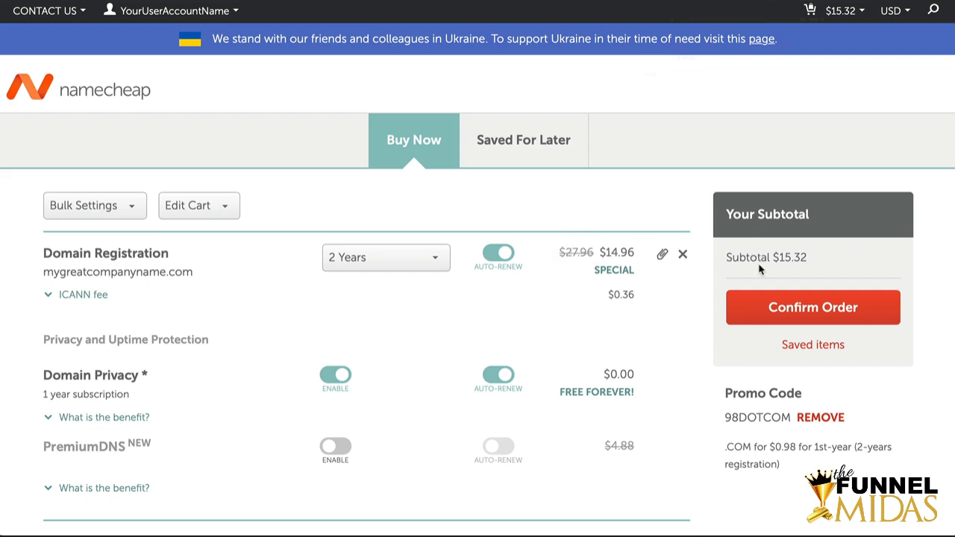
pyautogui.moveTo(721, 364)
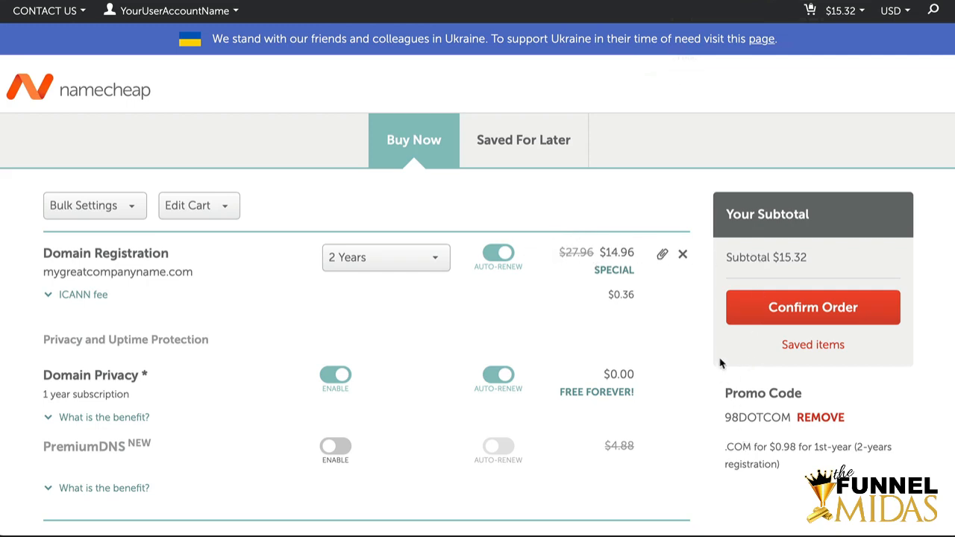
pyautogui.moveTo(91, 367)
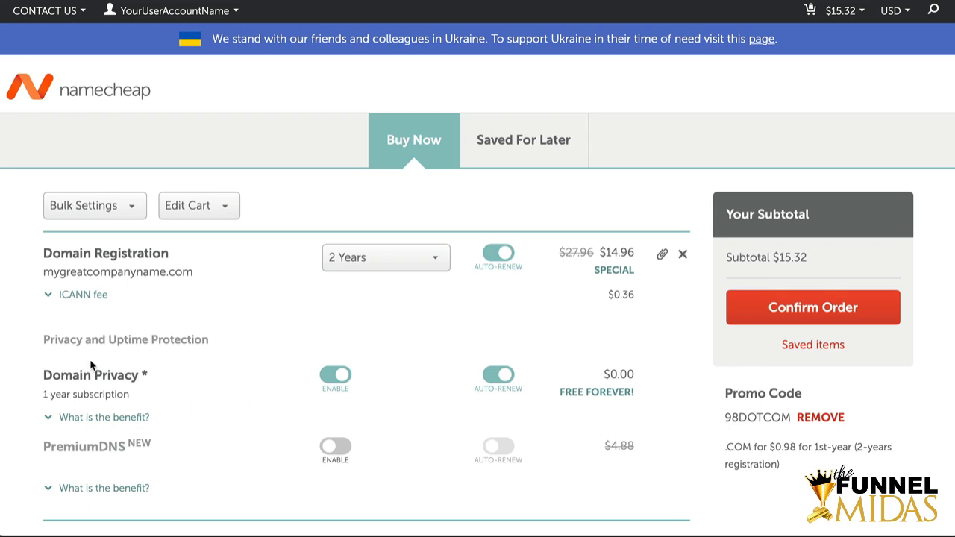
pyautogui.click(80, 295)
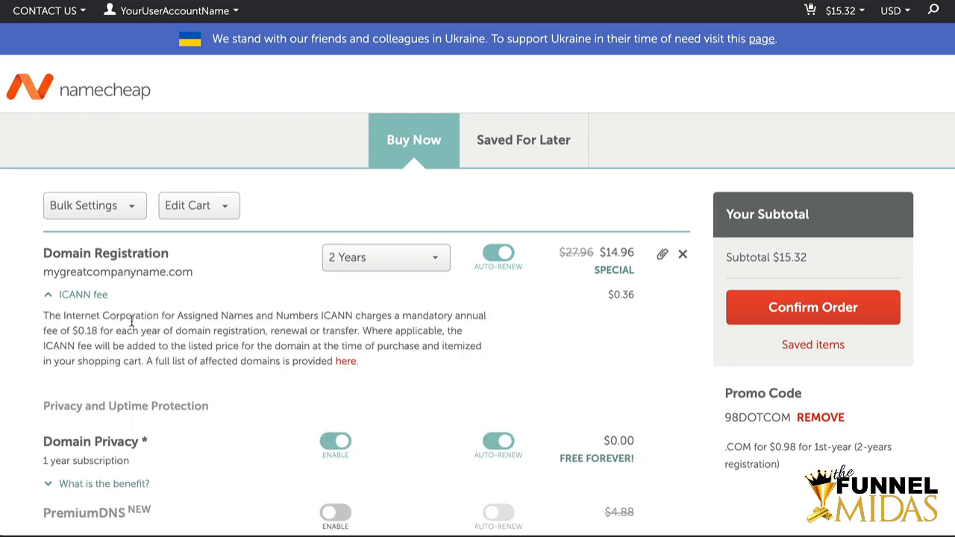
pyautogui.moveTo(249, 320)
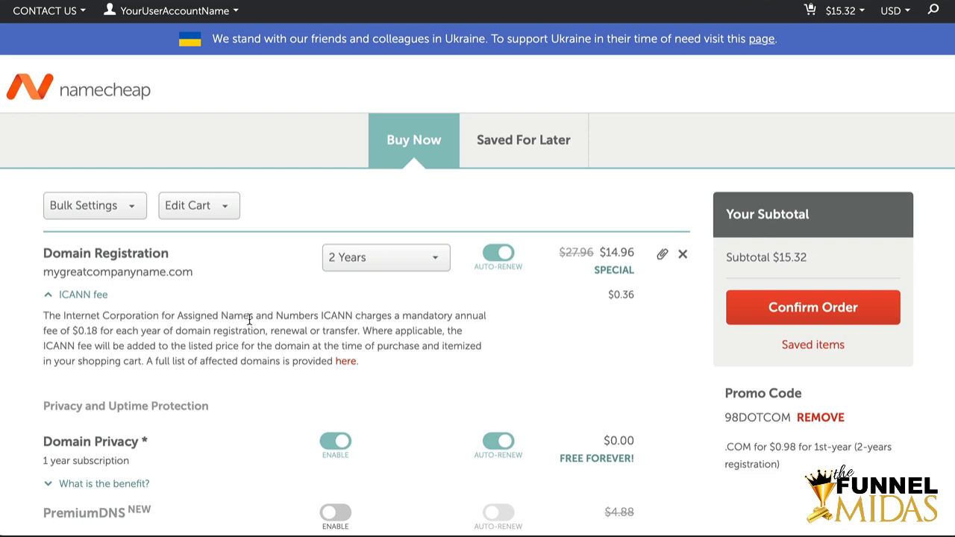
pyautogui.moveTo(466, 315)
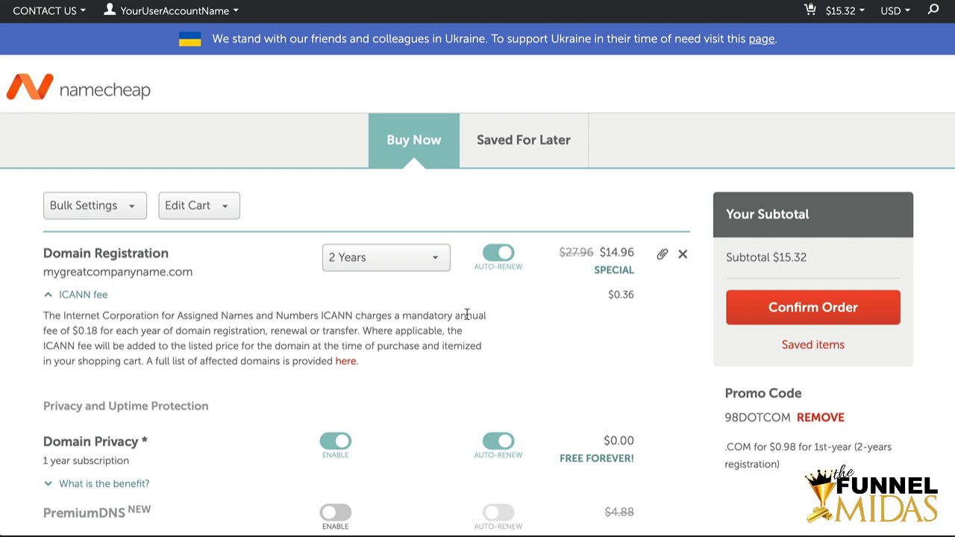
pyautogui.moveTo(146, 333)
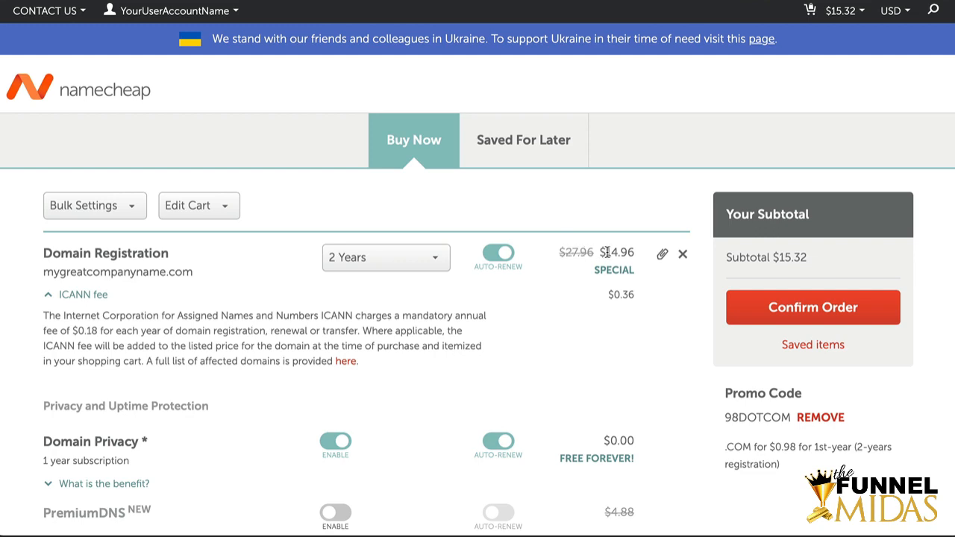
pyautogui.moveTo(653, 257)
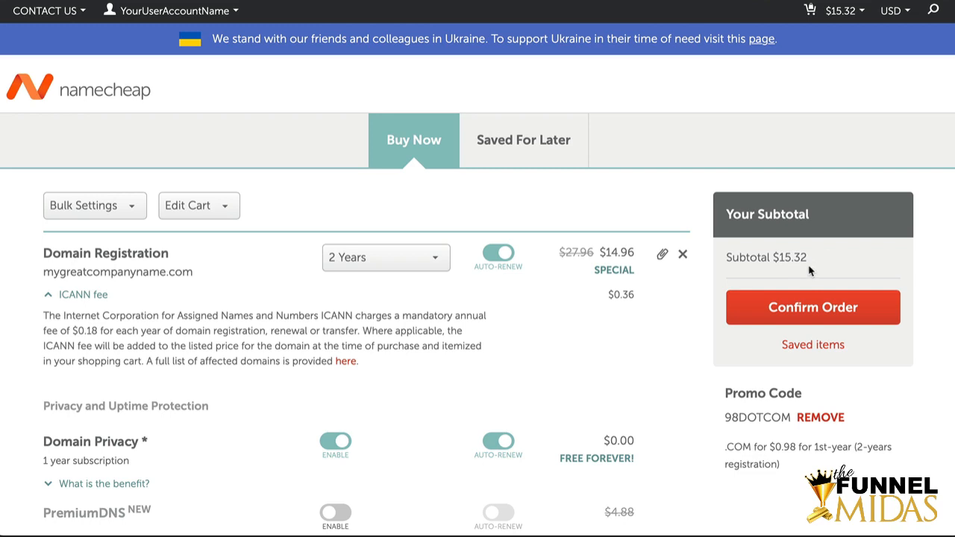
pyautogui.moveTo(791, 311)
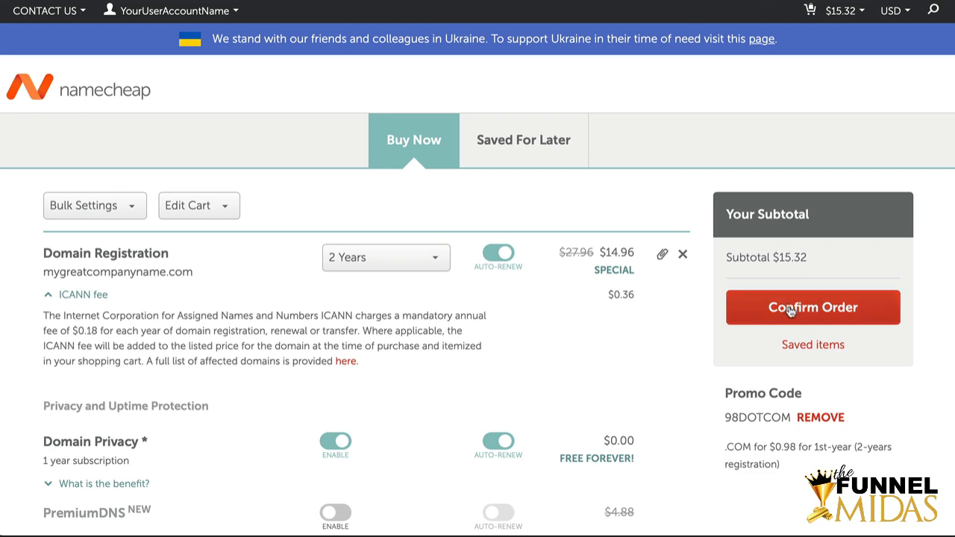
# Proceed to checkout and fill account contact: 123 Main Street, Newport Beach, phone 4955512.
pyautogui.click(811, 307)
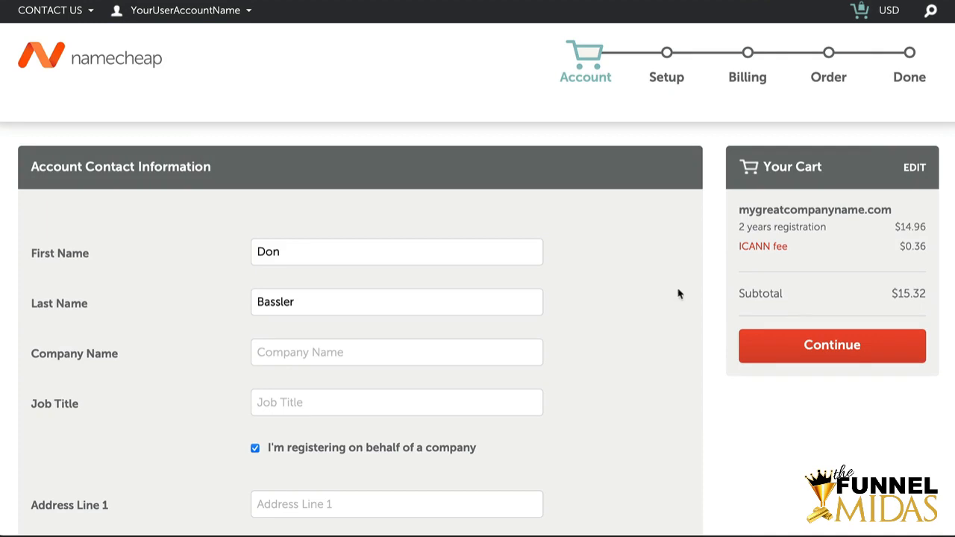
pyautogui.scroll(-3)
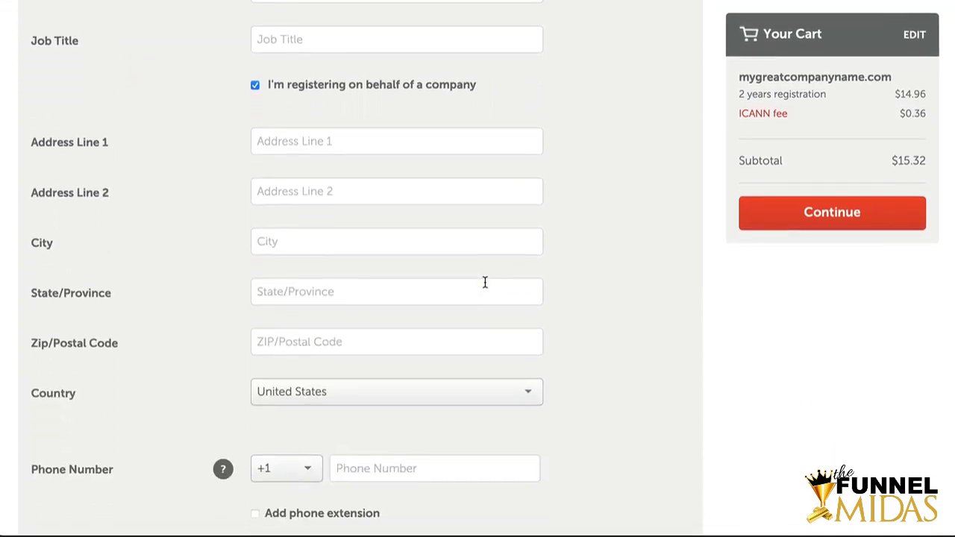
pyautogui.write('1')
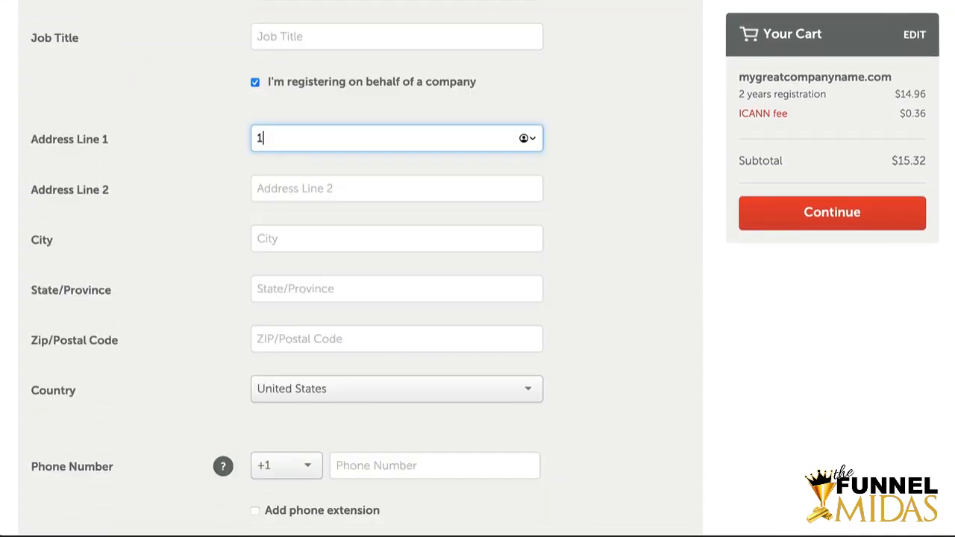
pyautogui.write('23 Main S')
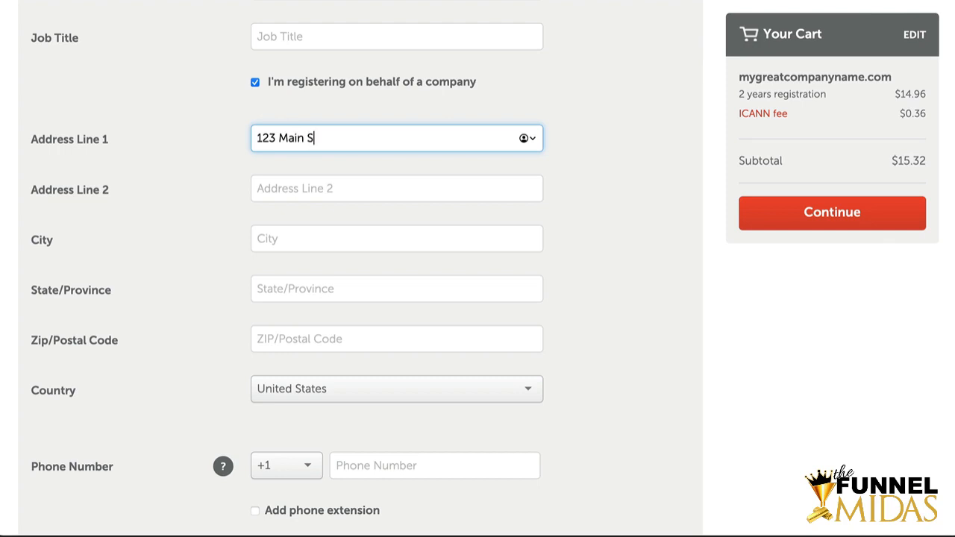
pyautogui.write('treet')
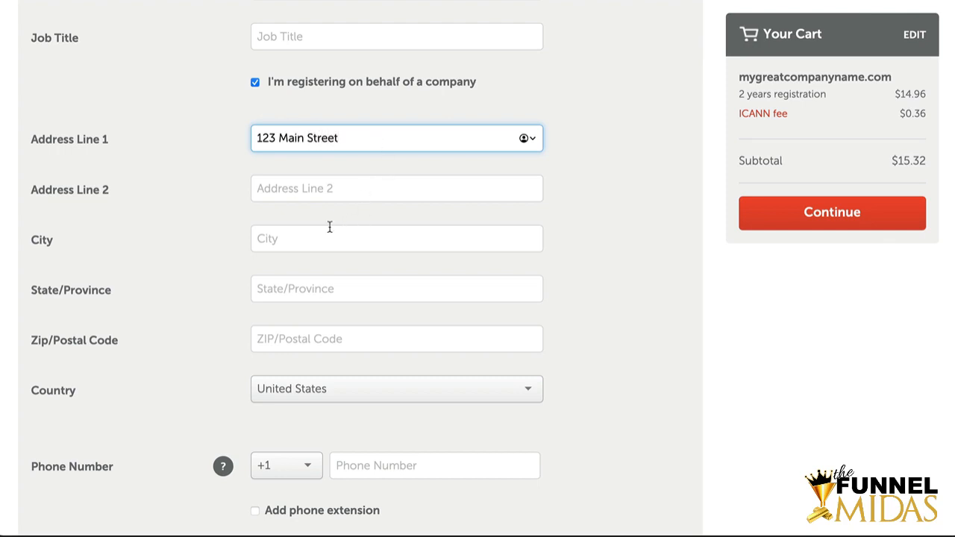
pyautogui.write('Newport Beach')
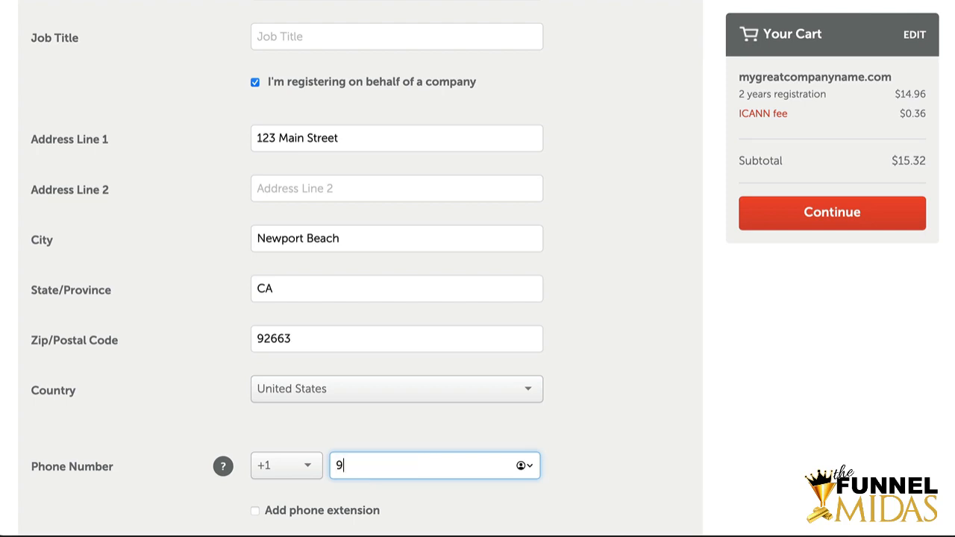
pyautogui.write('495551212')
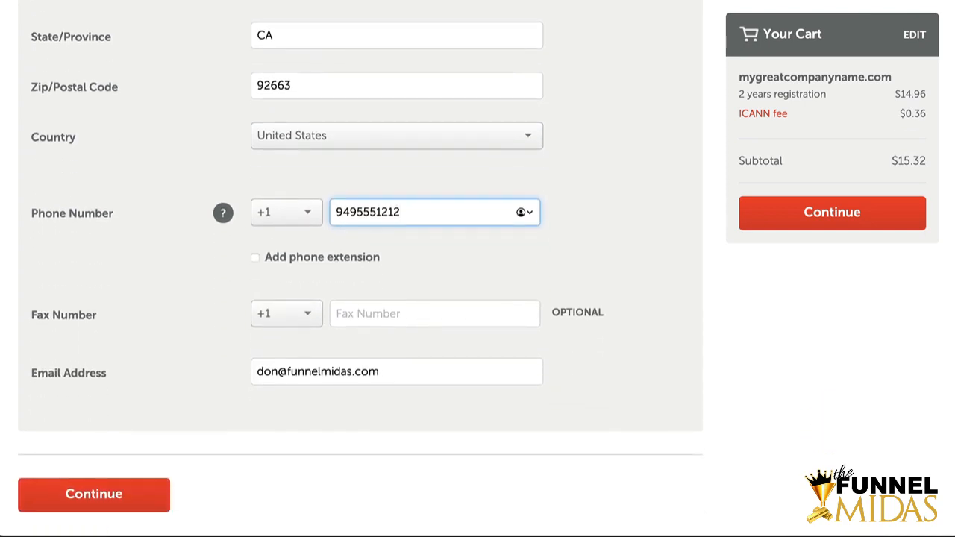
pyautogui.moveTo(122, 506)
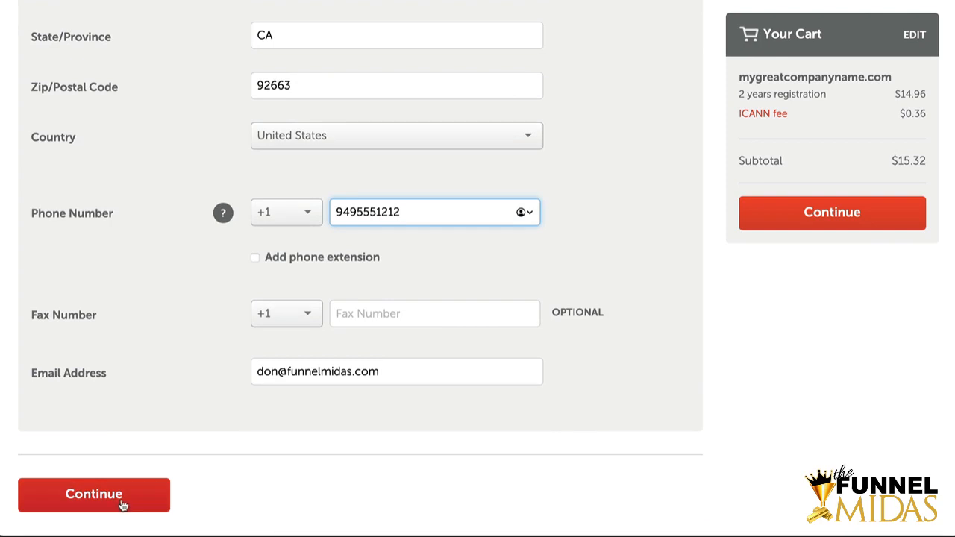
# Submit contact details, review Whois contacts and Domain Privacy defaults unchanged, and continue.
pyautogui.click(92, 496)
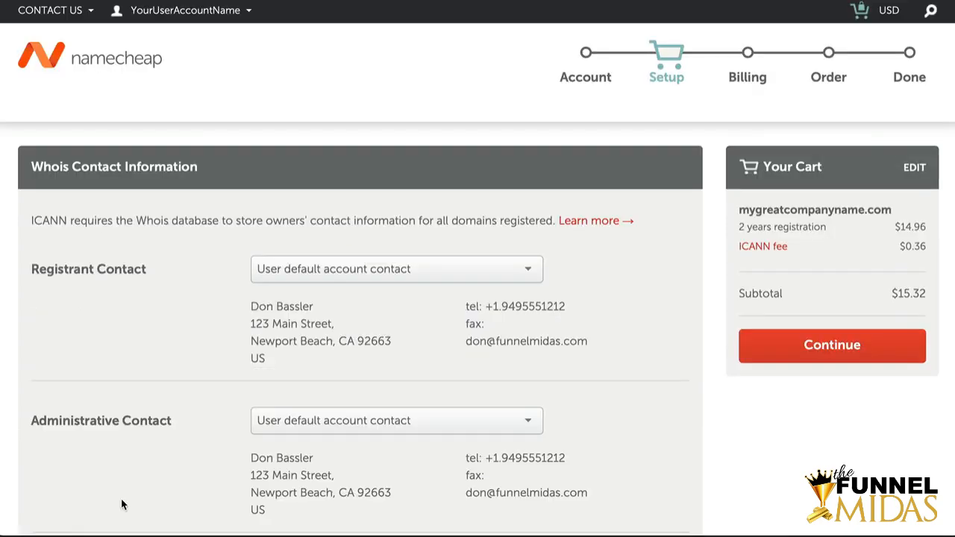
pyautogui.scroll(-3)
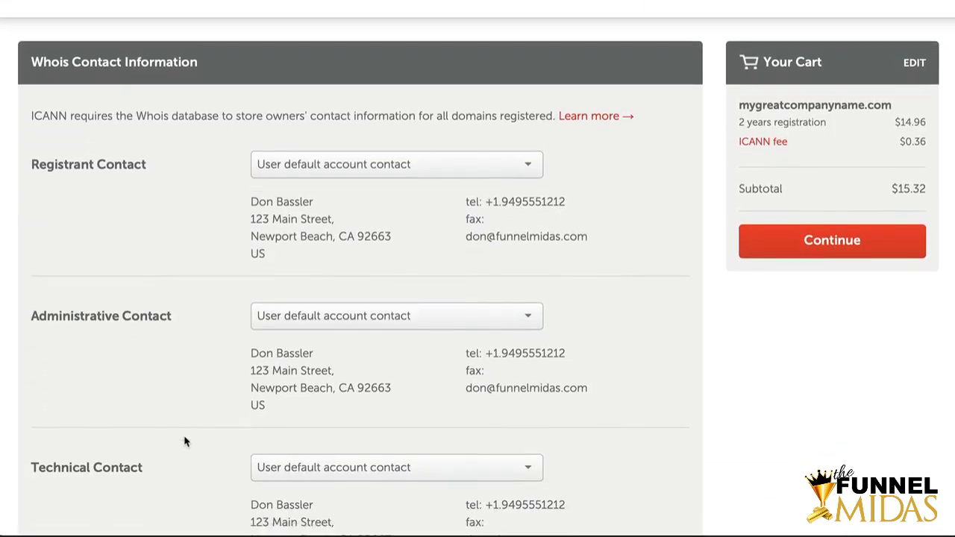
pyautogui.scroll(-3)
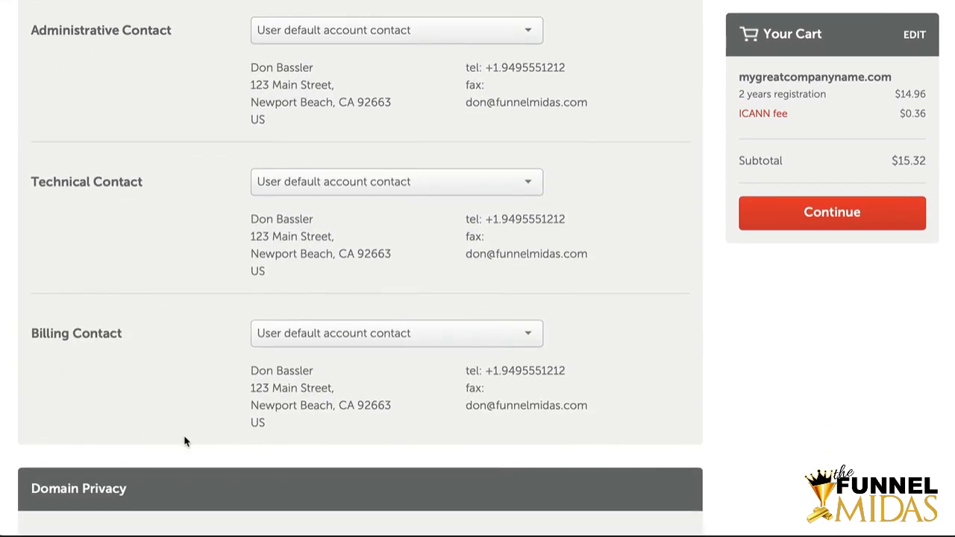
pyautogui.scroll(-3)
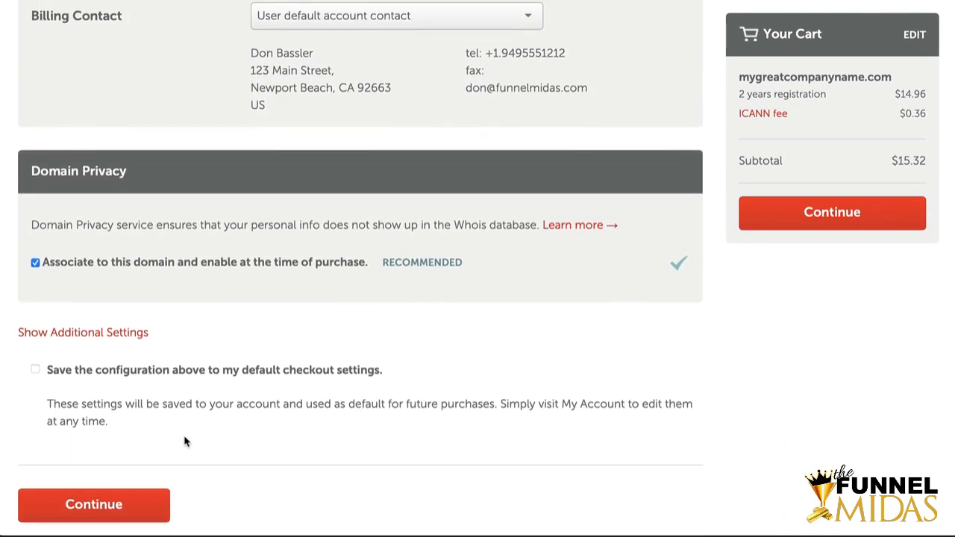
pyautogui.scroll(-3)
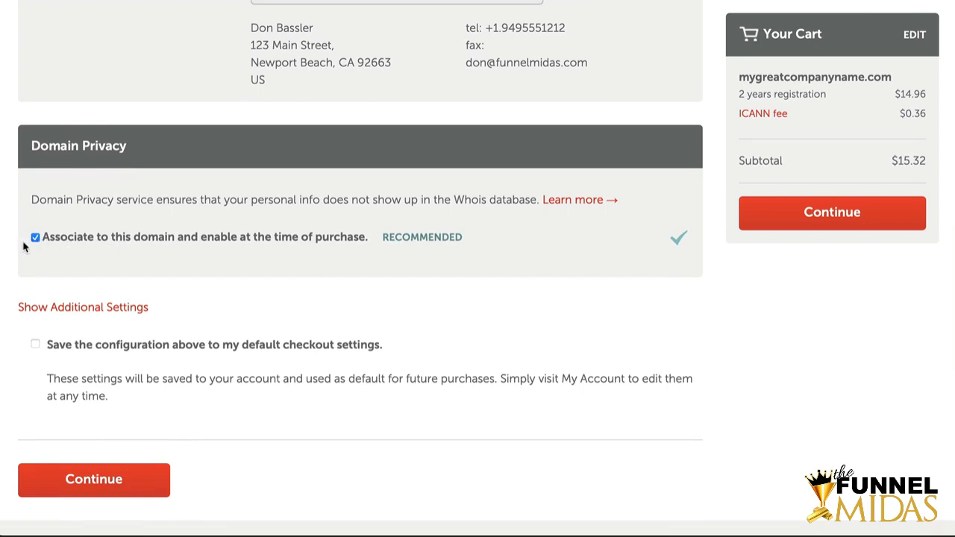
pyautogui.moveTo(42, 244)
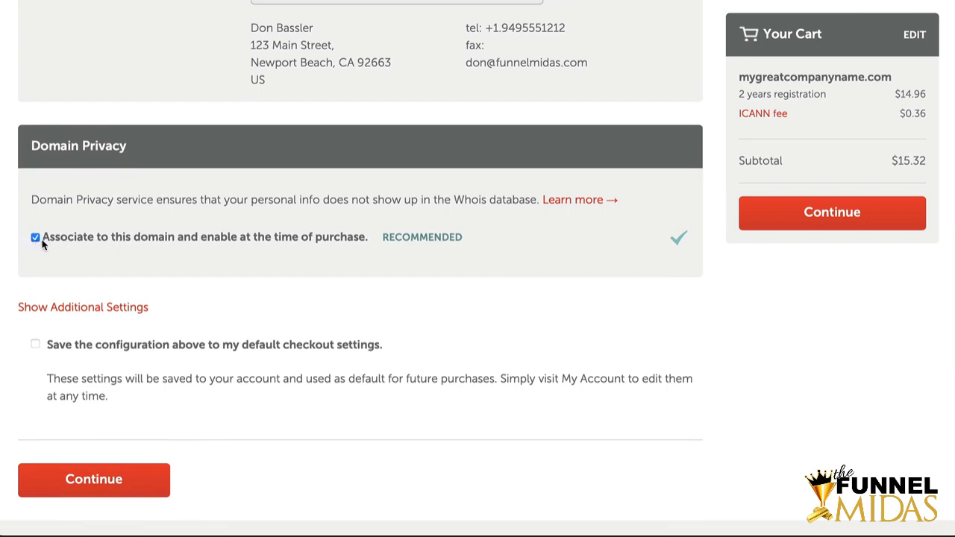
pyautogui.moveTo(179, 186)
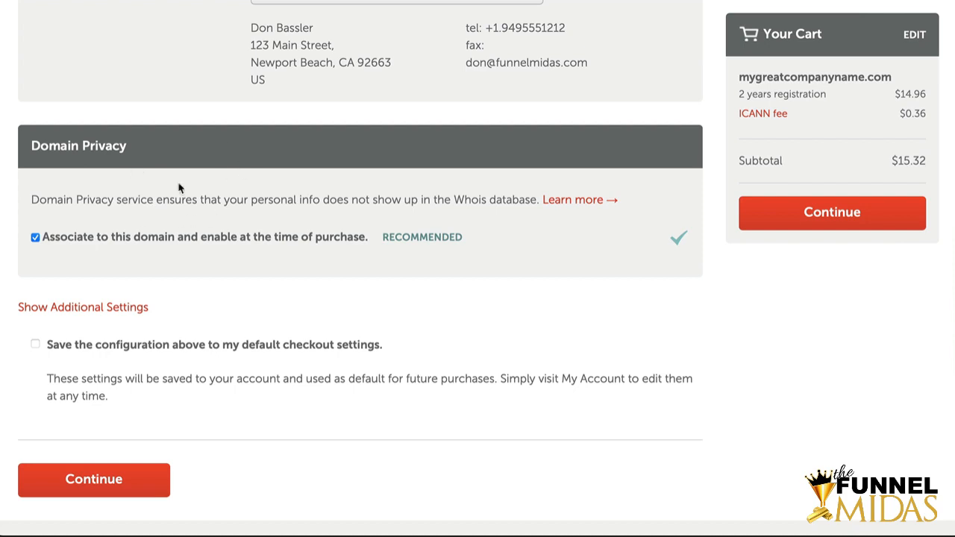
pyautogui.moveTo(254, 215)
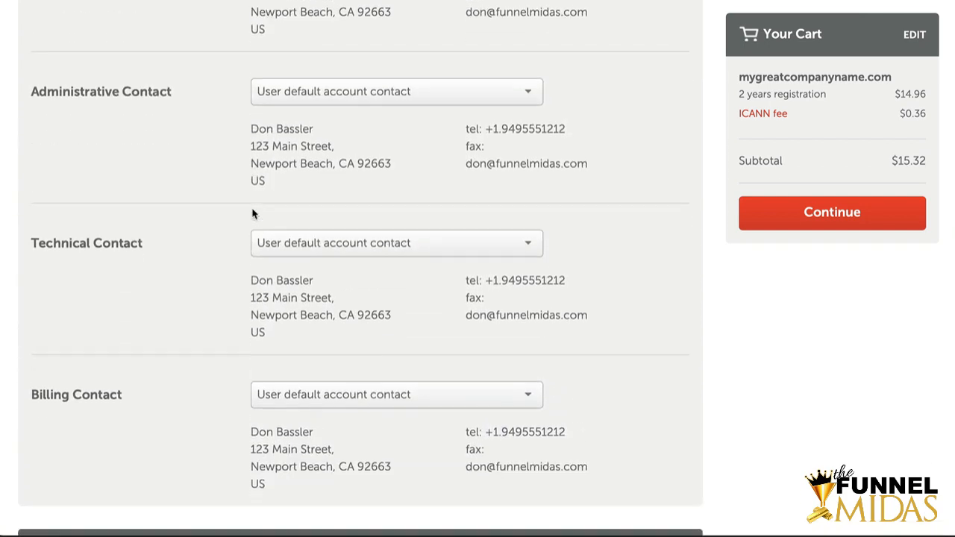
pyautogui.scroll(-3)
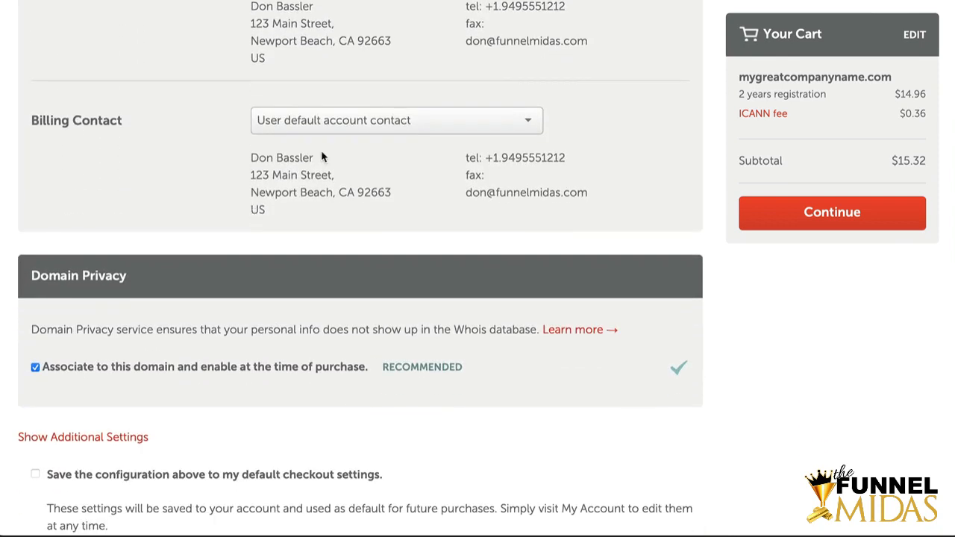
pyautogui.scroll(3)
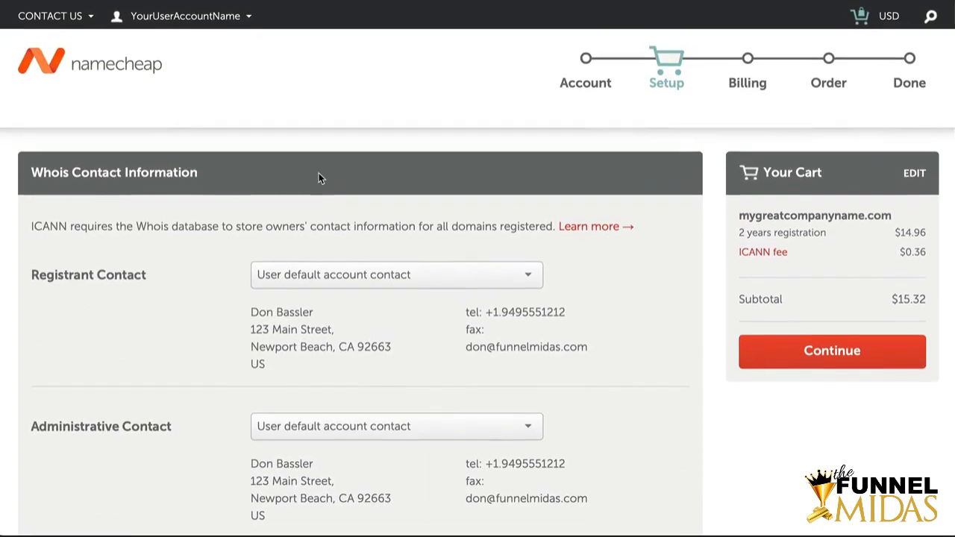
pyautogui.scroll(-3)
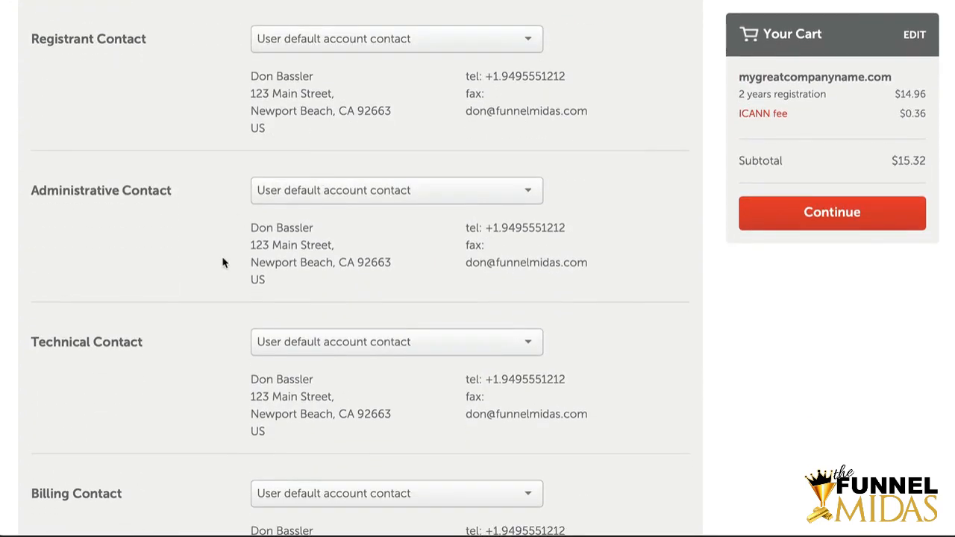
pyautogui.moveTo(301, 260)
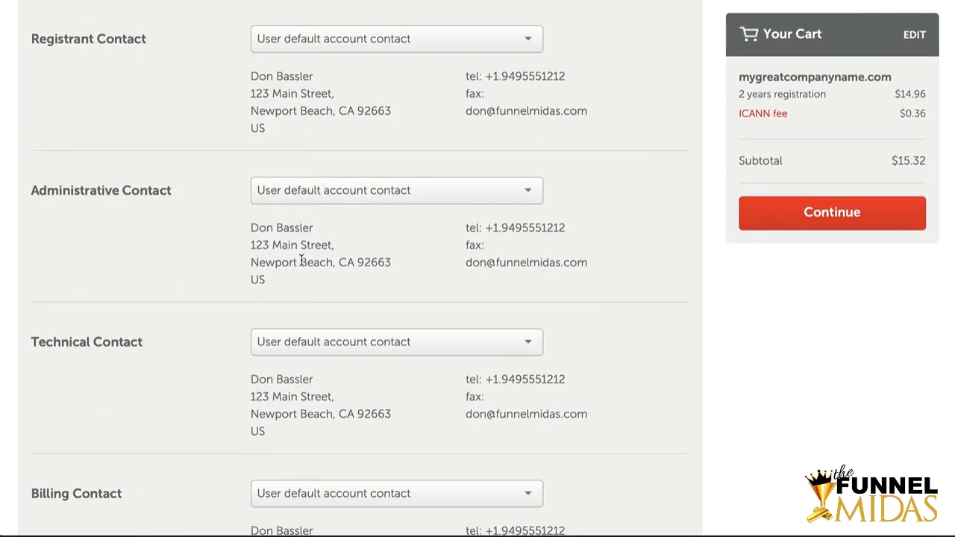
pyautogui.scroll(-3)
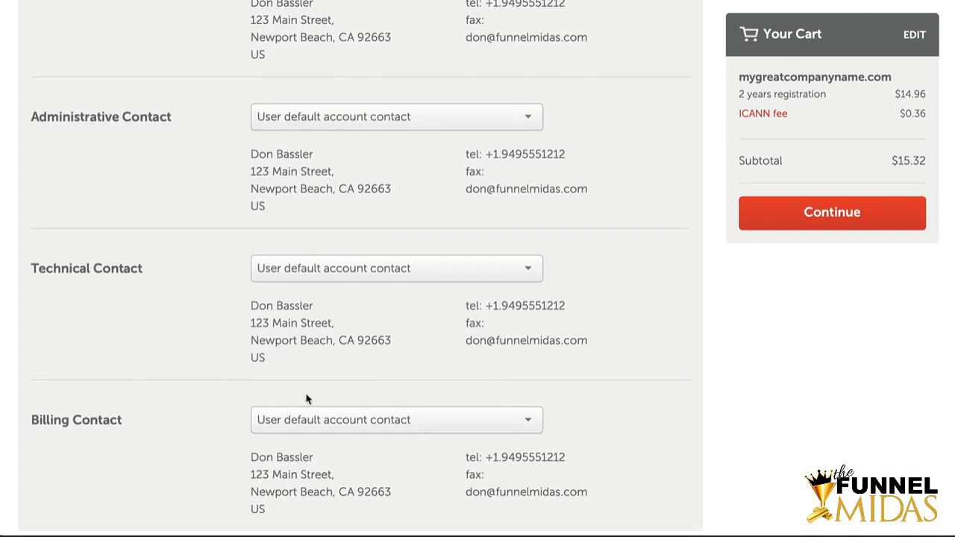
pyautogui.scroll(-3)
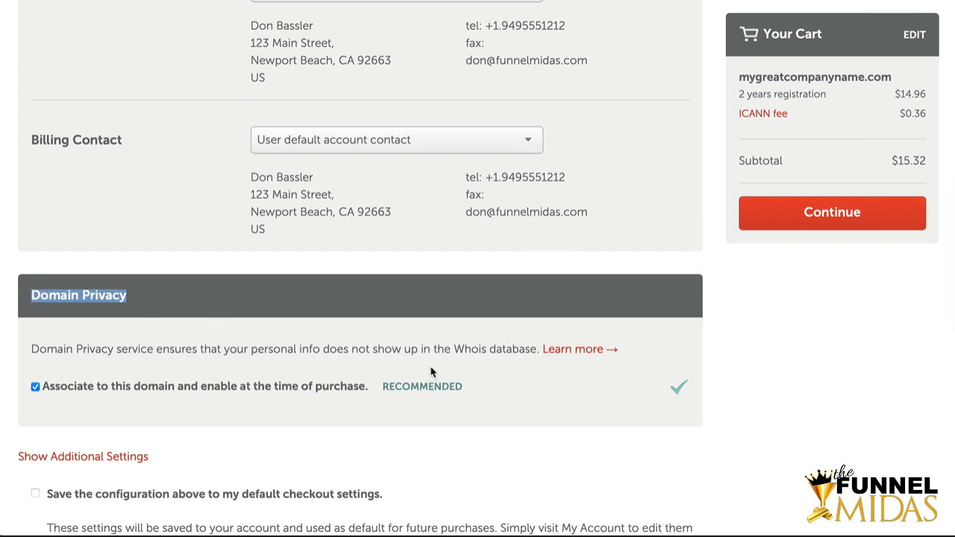
pyautogui.scroll(-3)
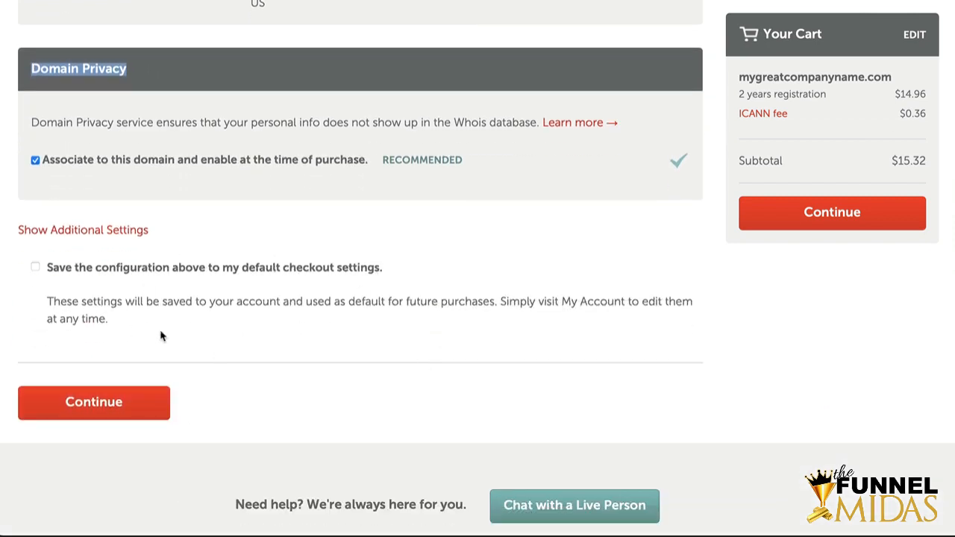
pyautogui.click(93, 402)
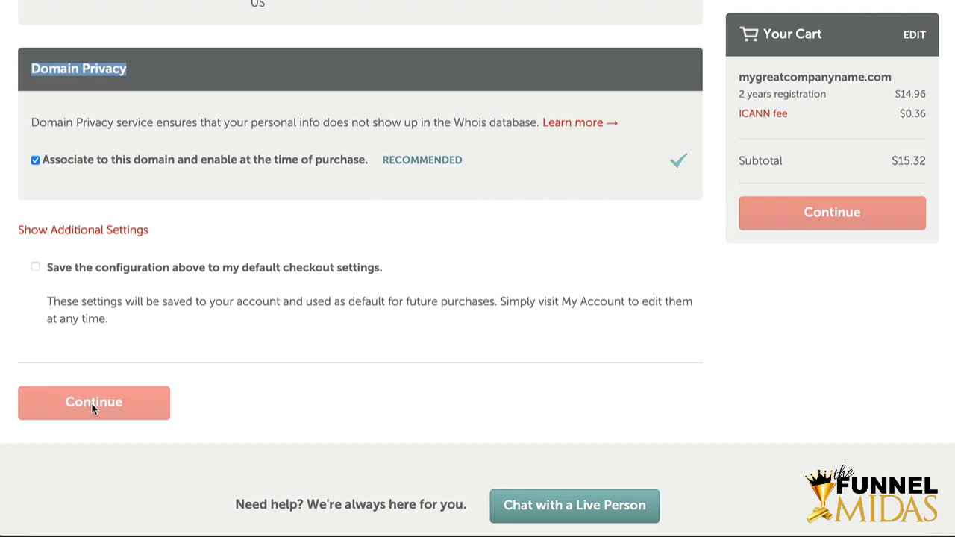
# Reach Billing, focus Name on Card, and review Receipt Details down to Renewal Settings.
pyautogui.click(93, 403)
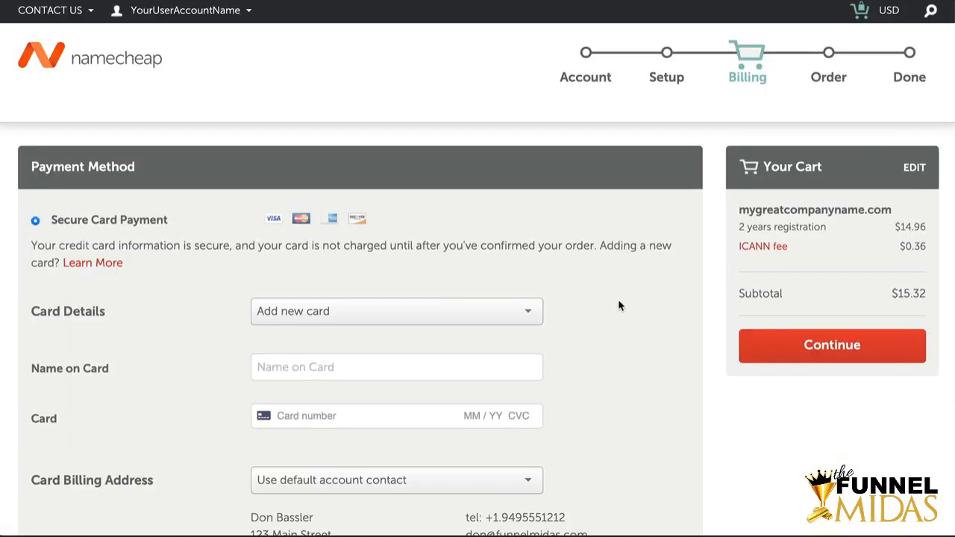
pyautogui.scroll(-3)
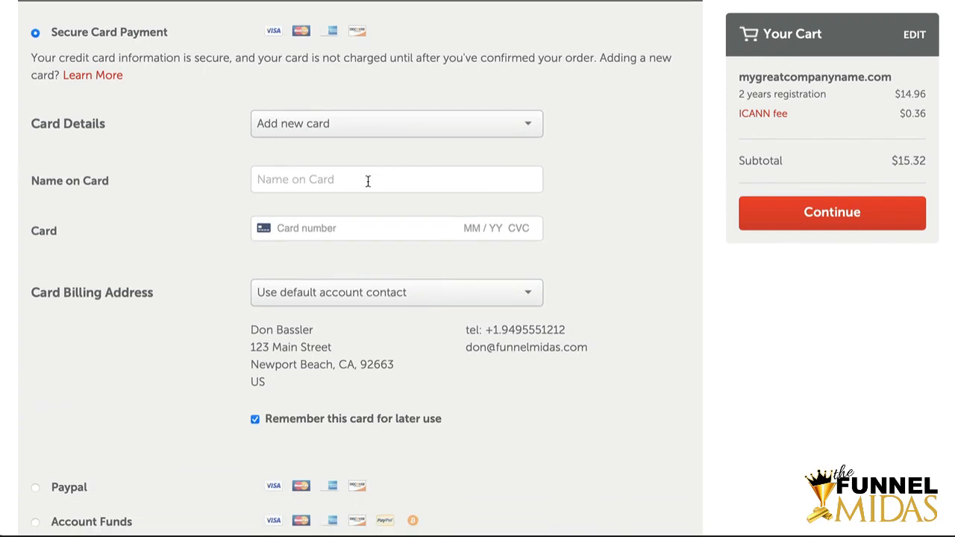
pyautogui.click(367, 179)
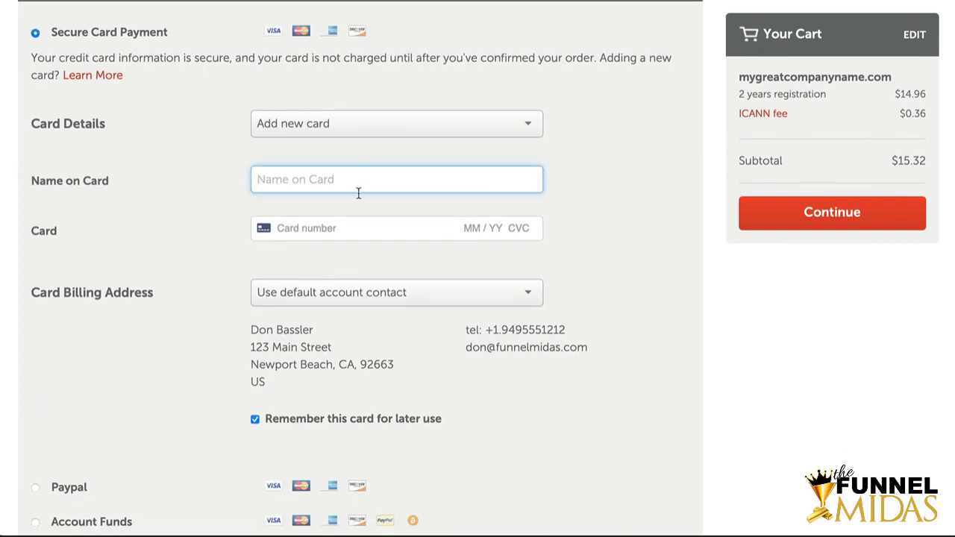
pyautogui.scroll(-3)
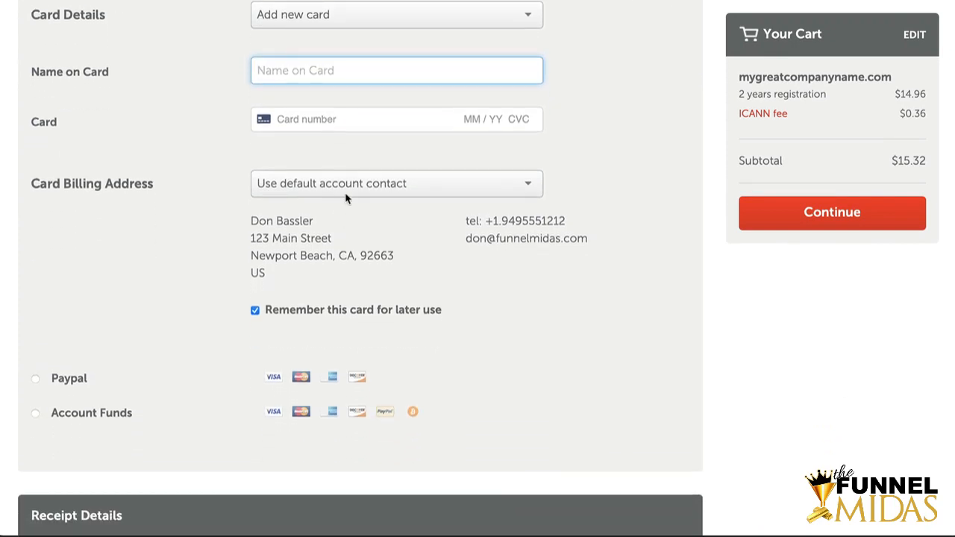
pyautogui.scroll(-3)
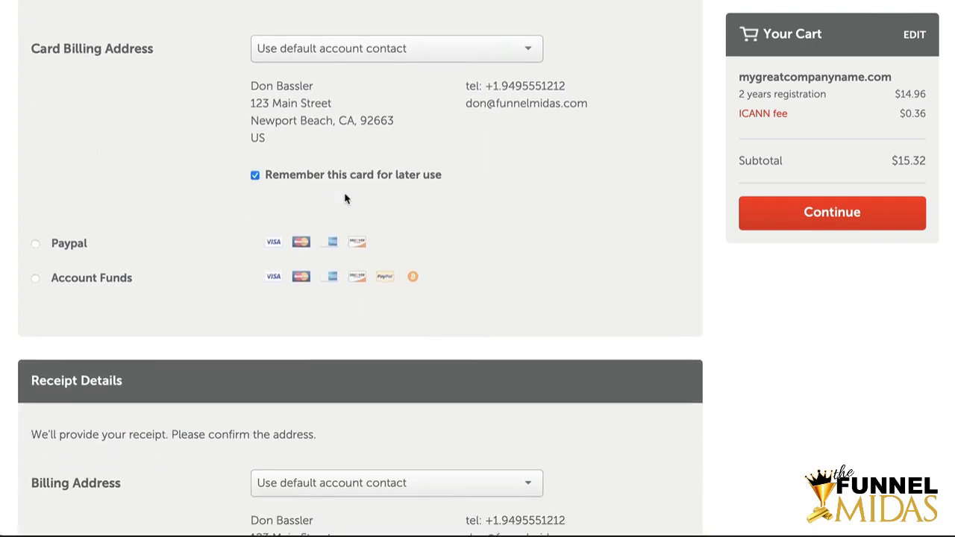
pyautogui.scroll(-3)
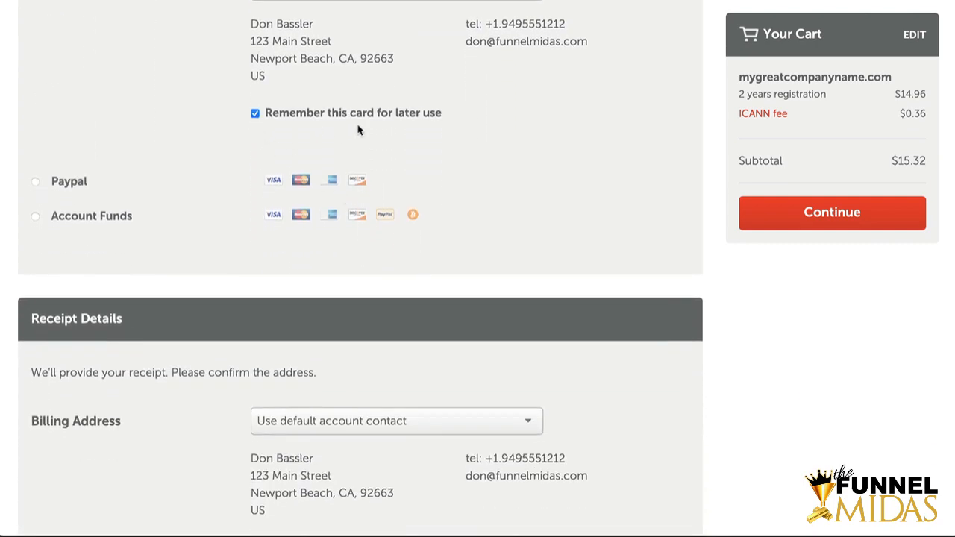
pyautogui.scroll(-3)
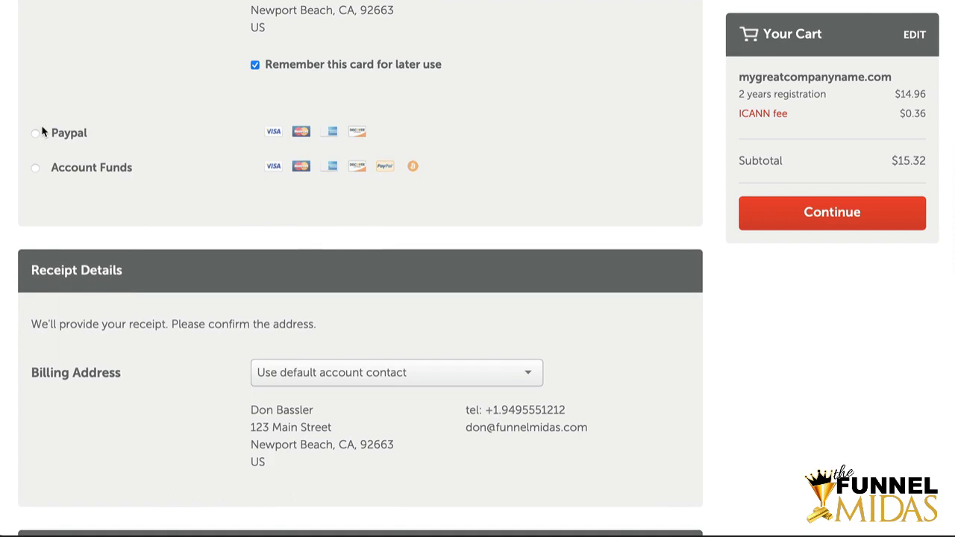
pyautogui.scroll(-3)
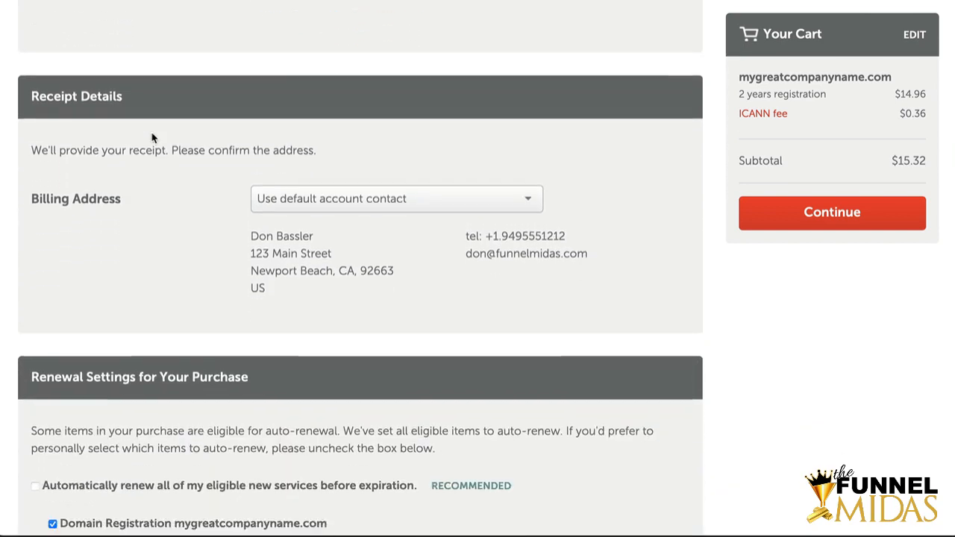
pyautogui.scroll(-3)
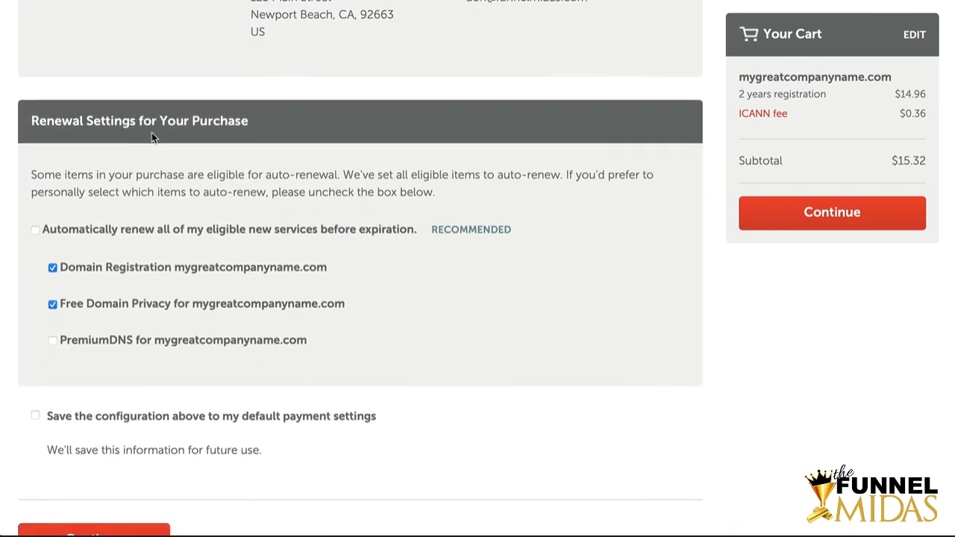
pyautogui.scroll(-3)
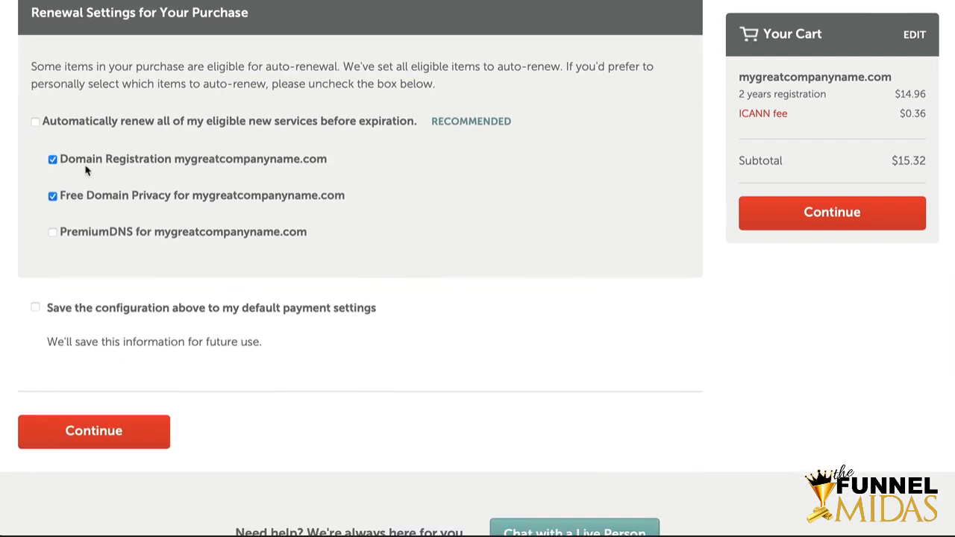
pyautogui.moveTo(186, 128)
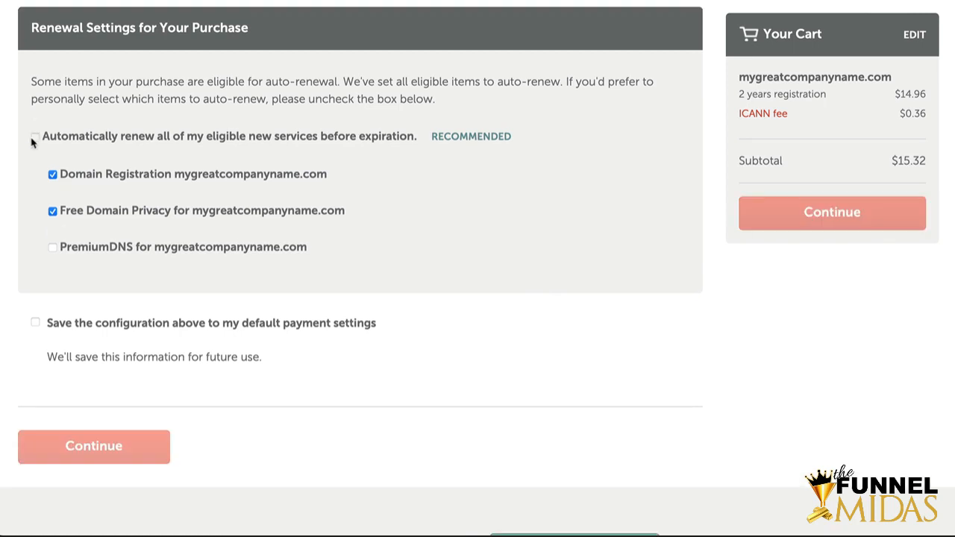
# Enable auto-renew for all eligible new services and save as default payment settings.
pyautogui.click(35, 137)
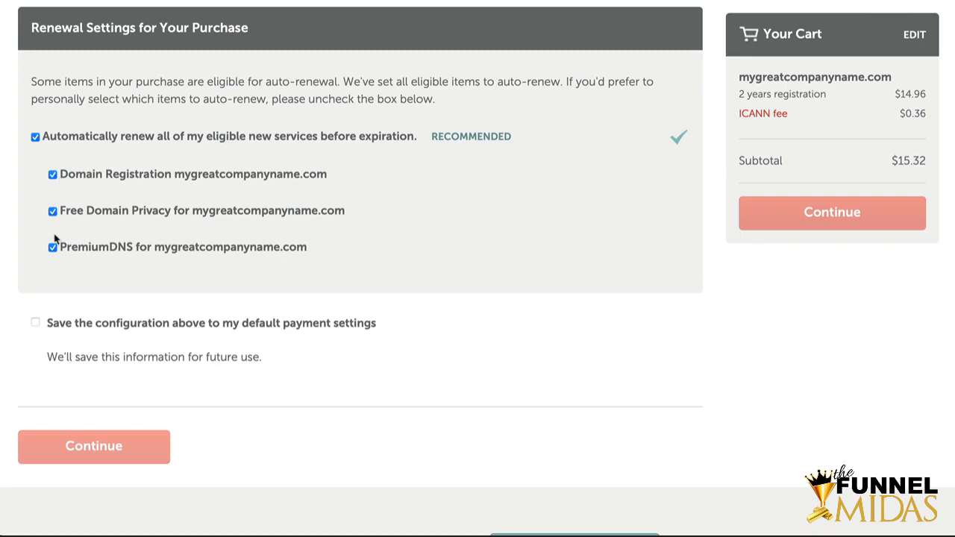
pyautogui.moveTo(94, 242)
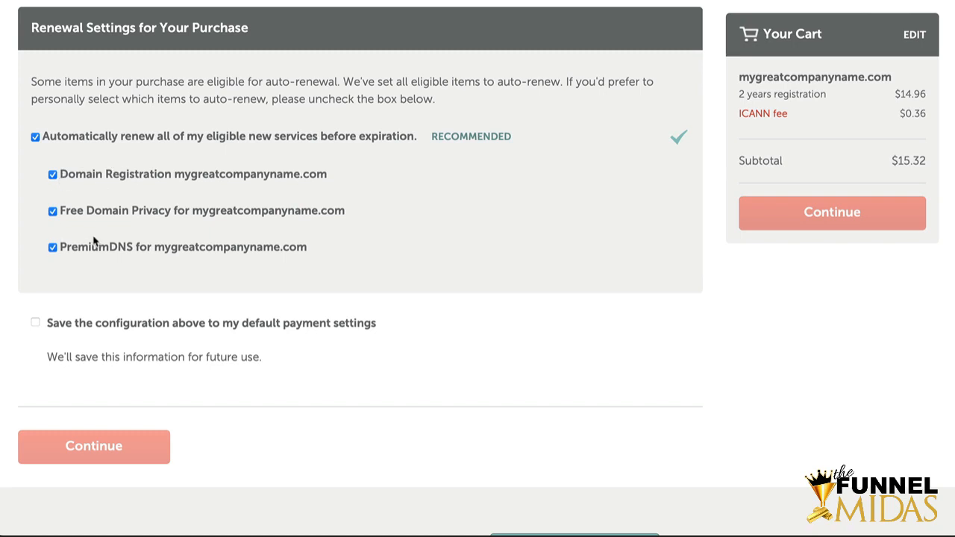
pyautogui.moveTo(128, 251)
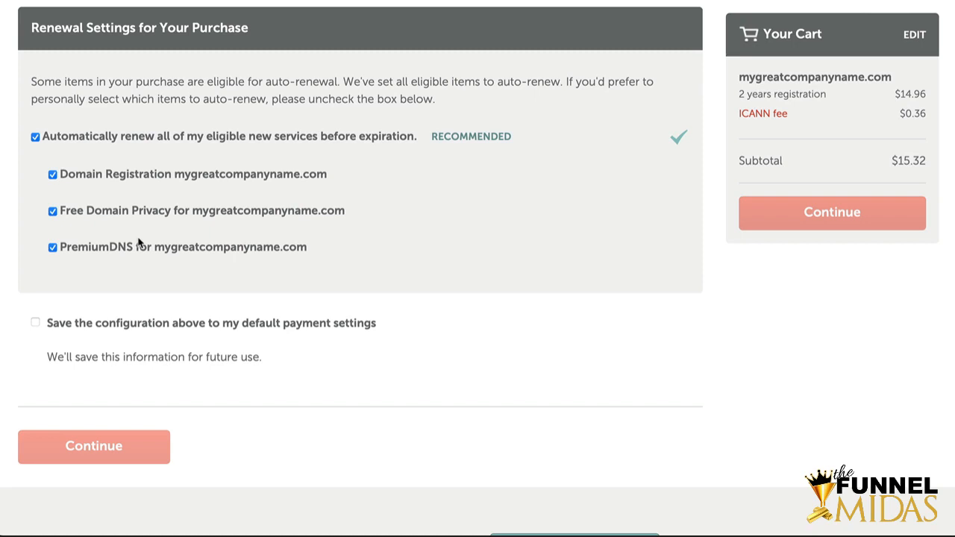
pyautogui.moveTo(110, 342)
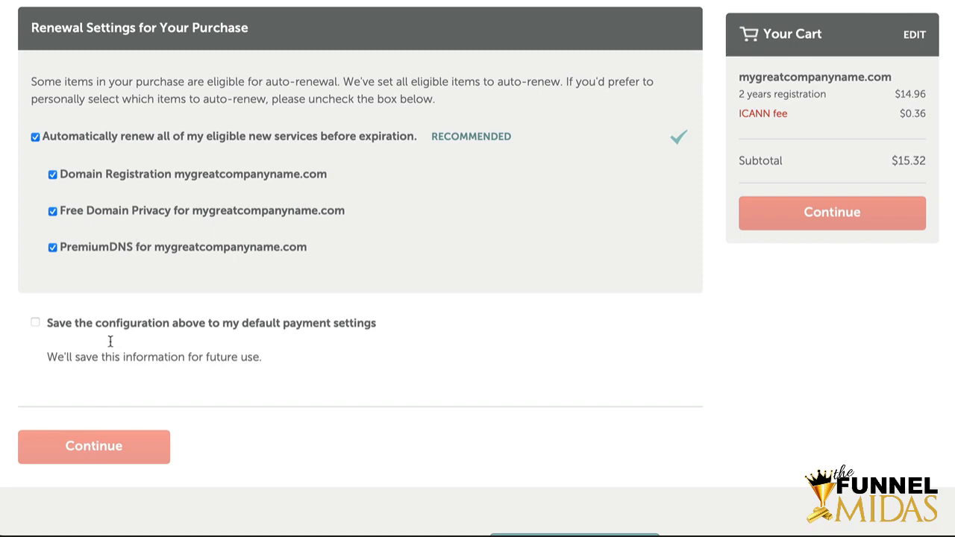
pyautogui.click(36, 322)
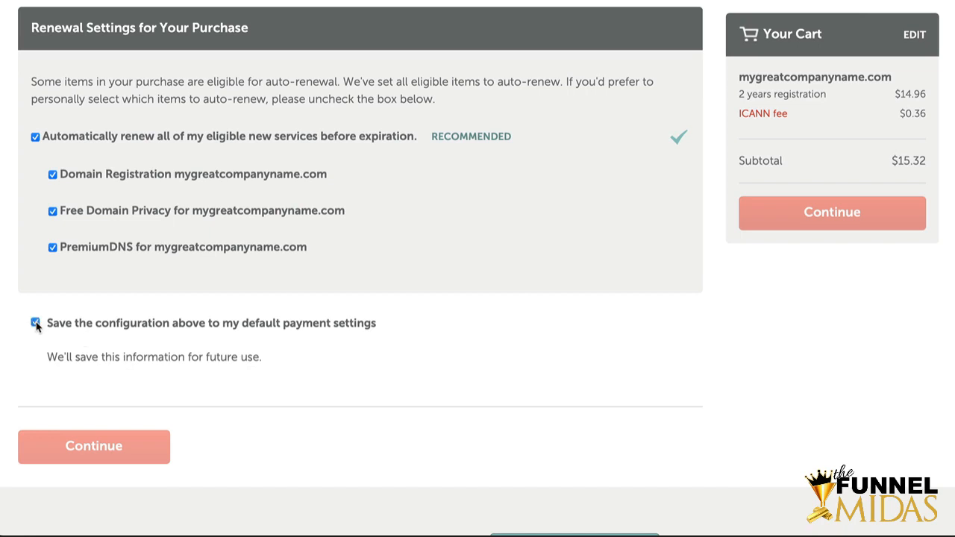